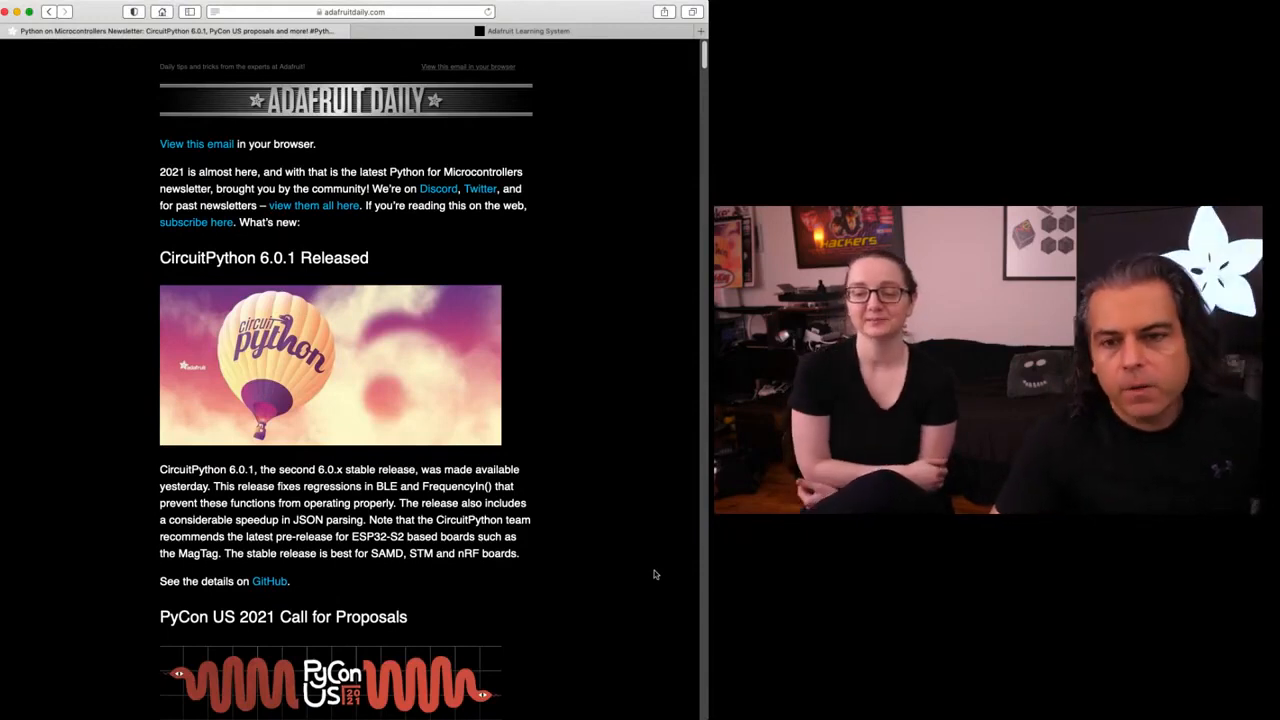
mouse_move(628, 320)
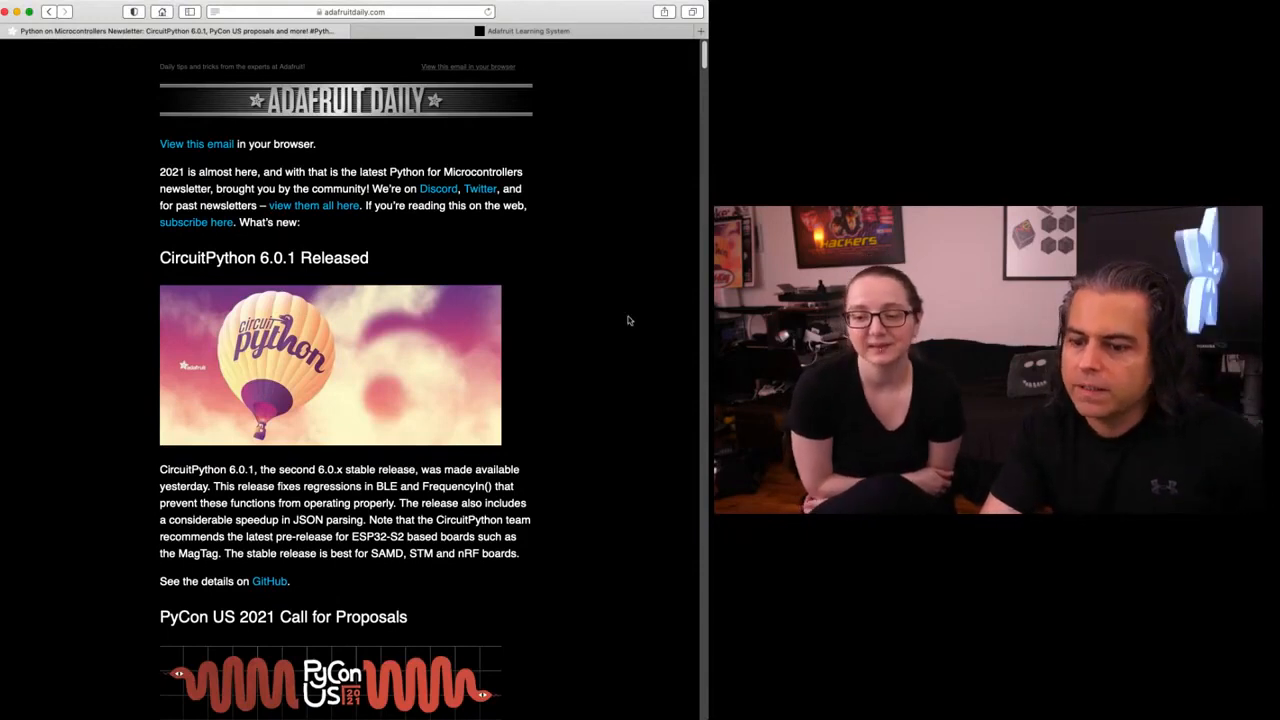
mouse_move(624, 312)
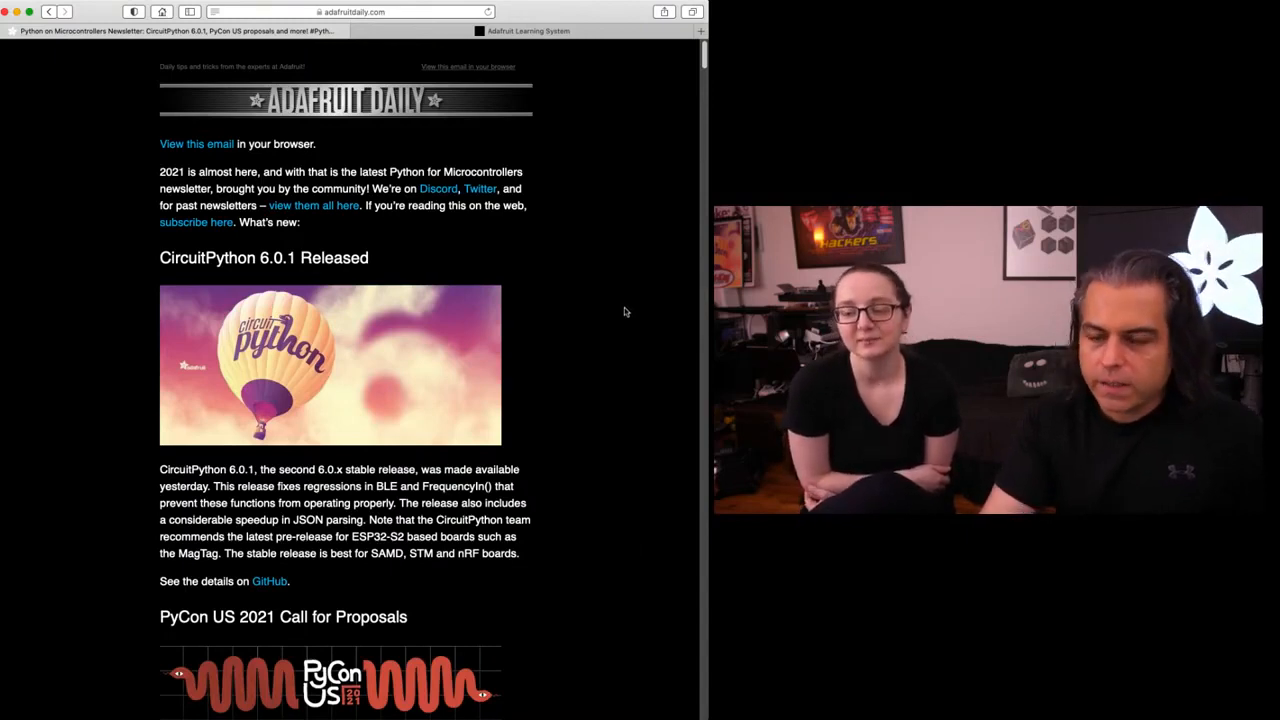
mouse_move(592, 304)
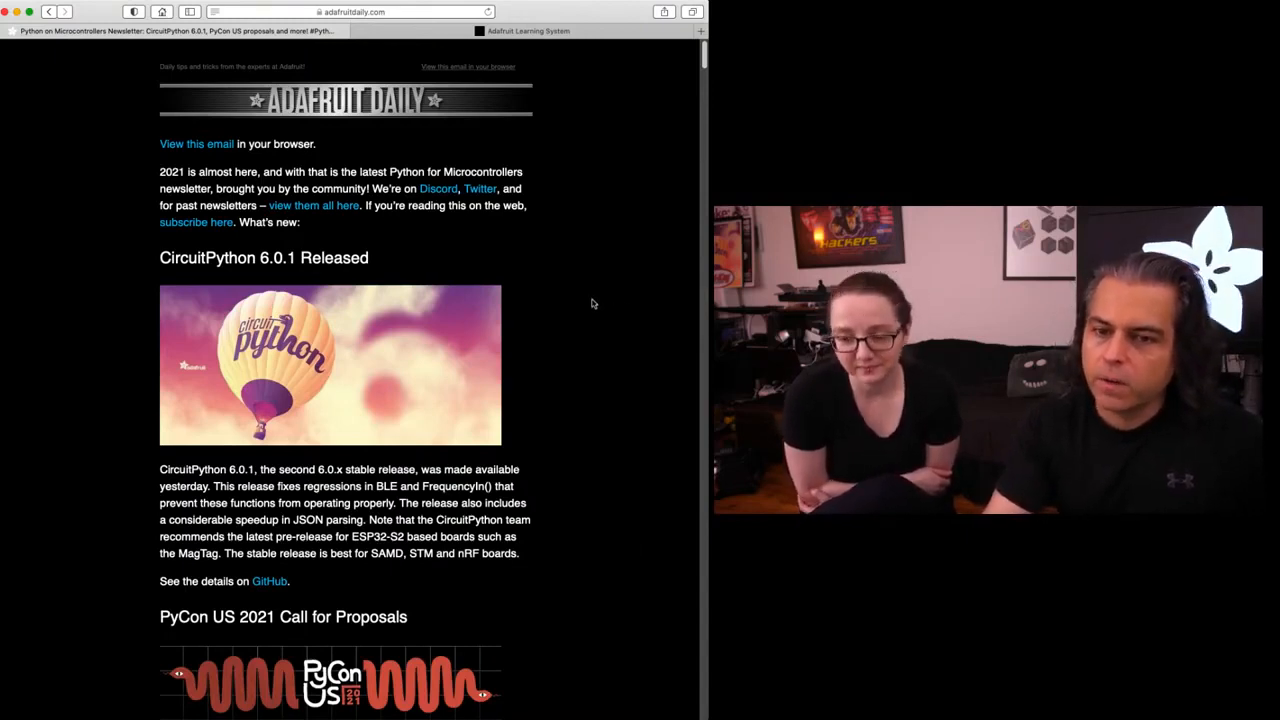
scroll("down", 3)
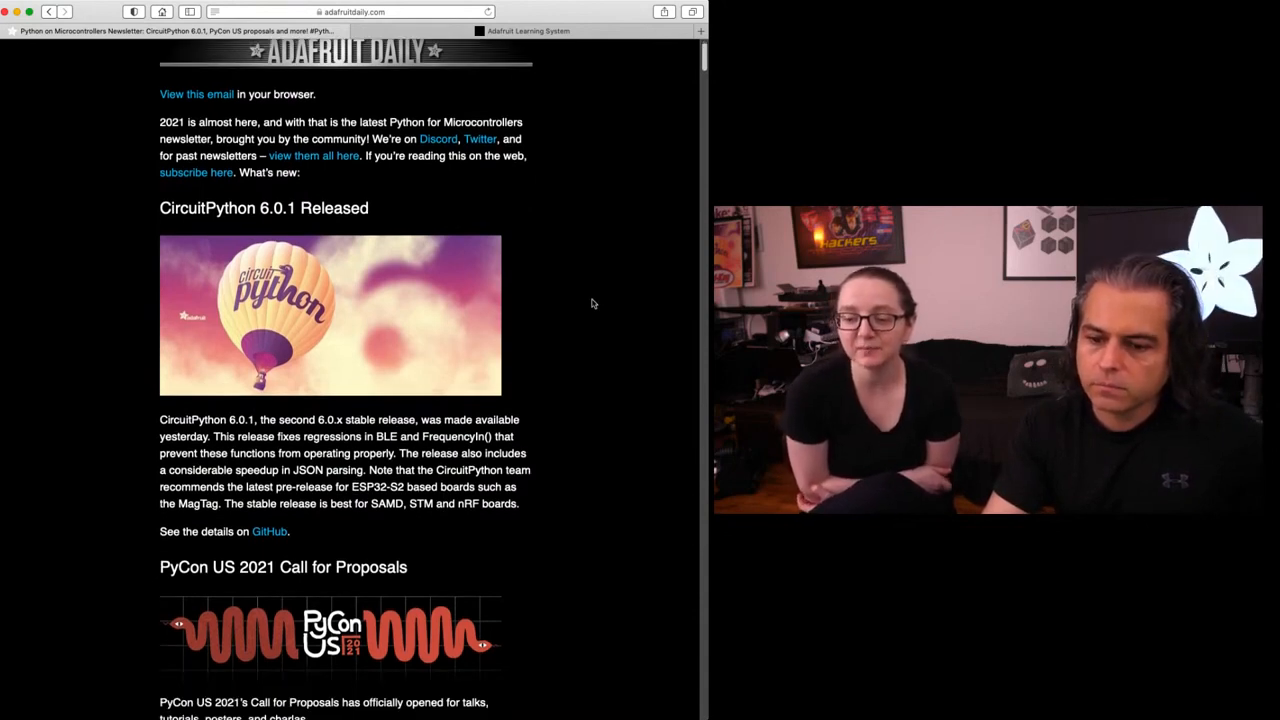
scroll("down", 3)
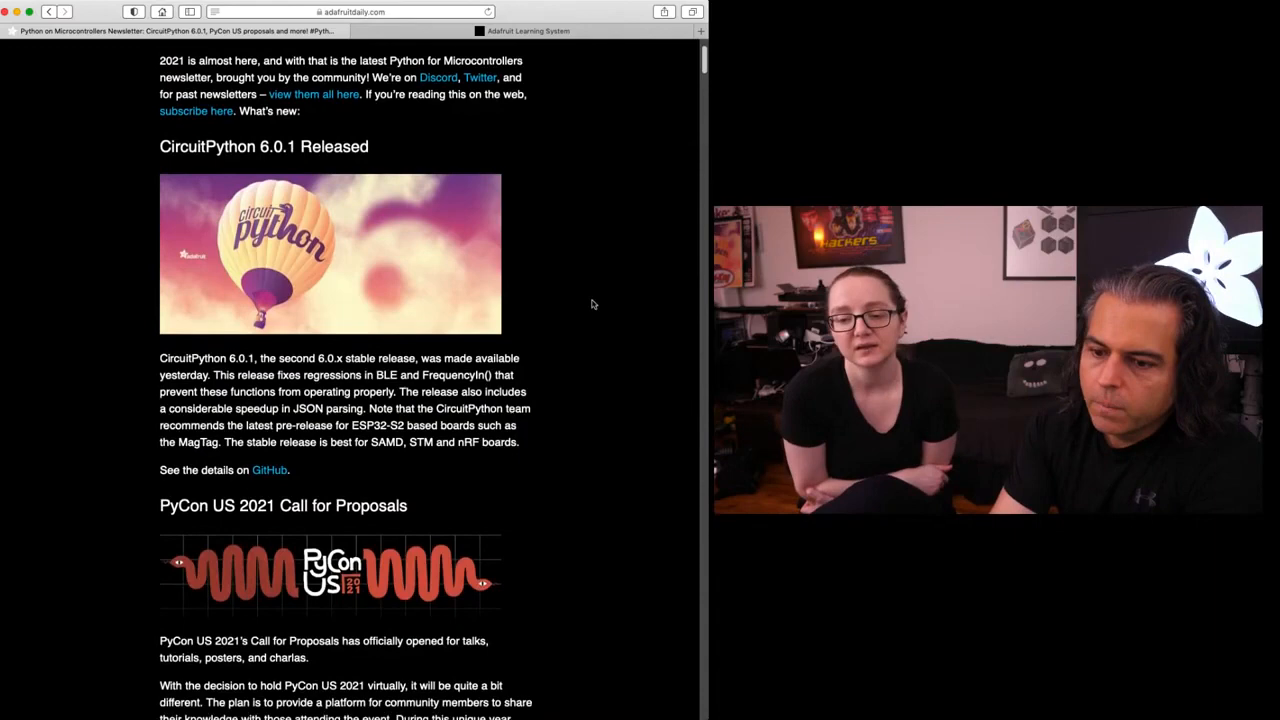
scroll("down", 3)
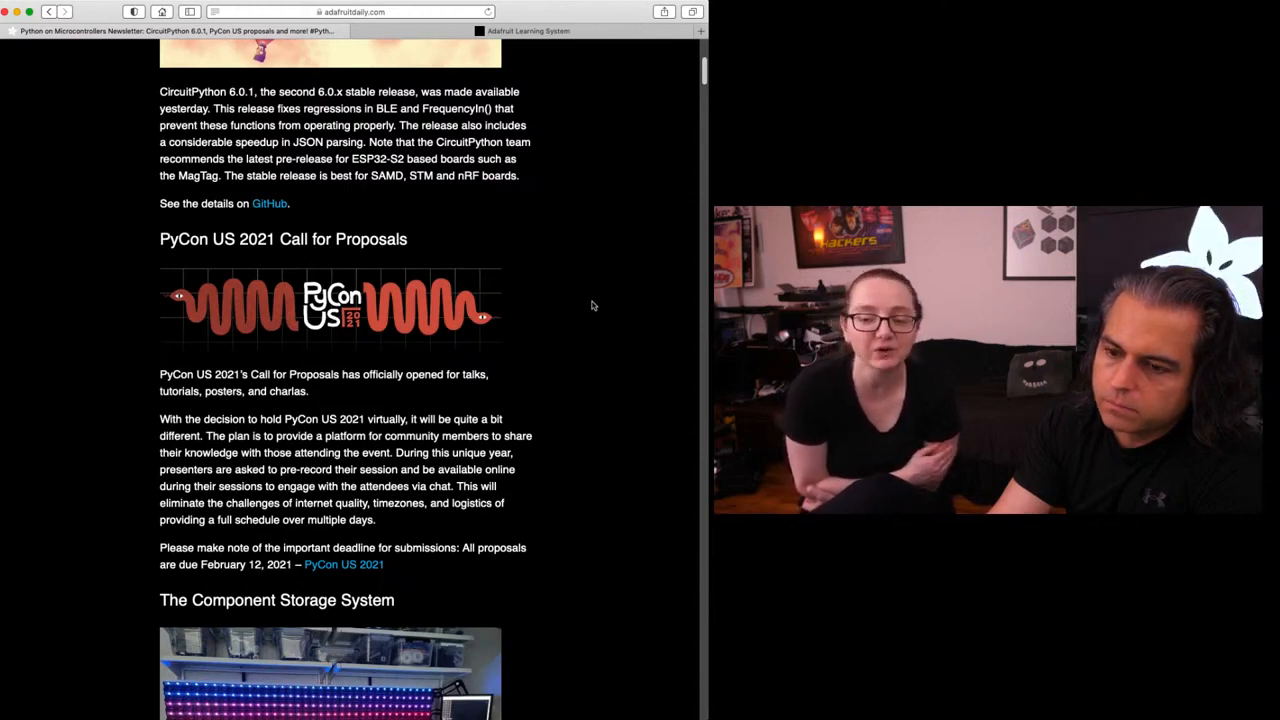
scroll("down", 3)
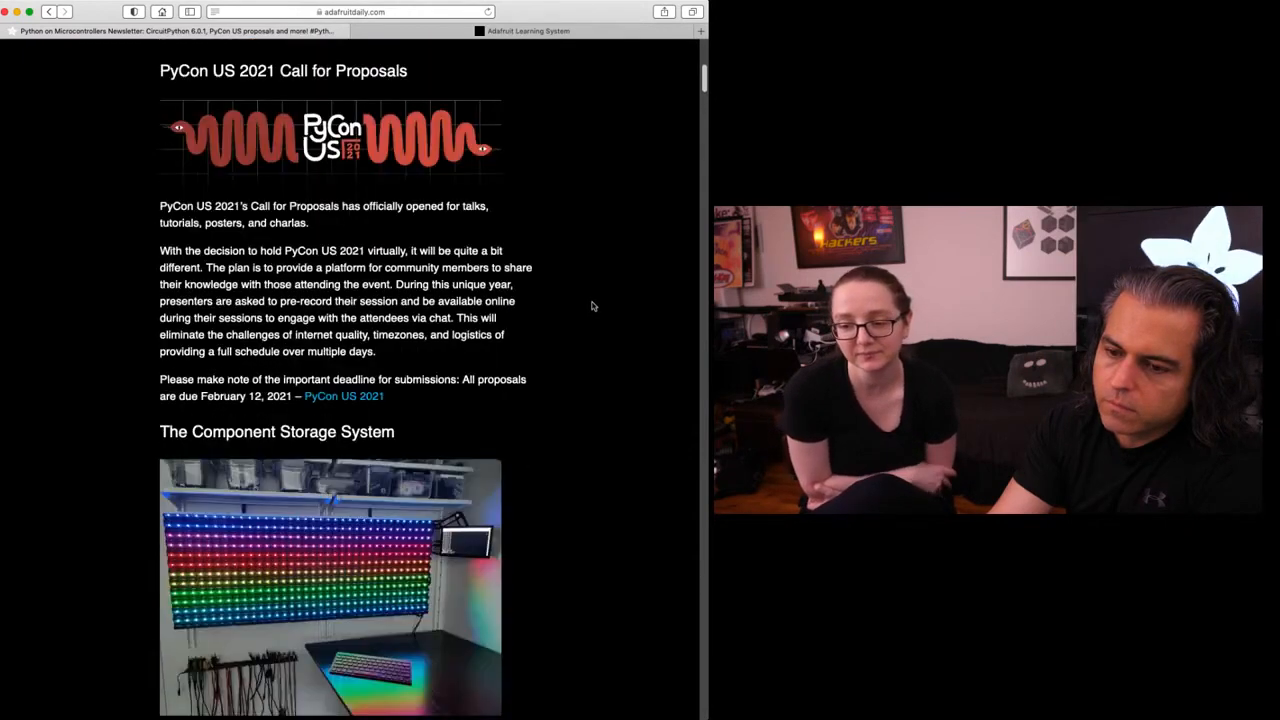
scroll("down", 3)
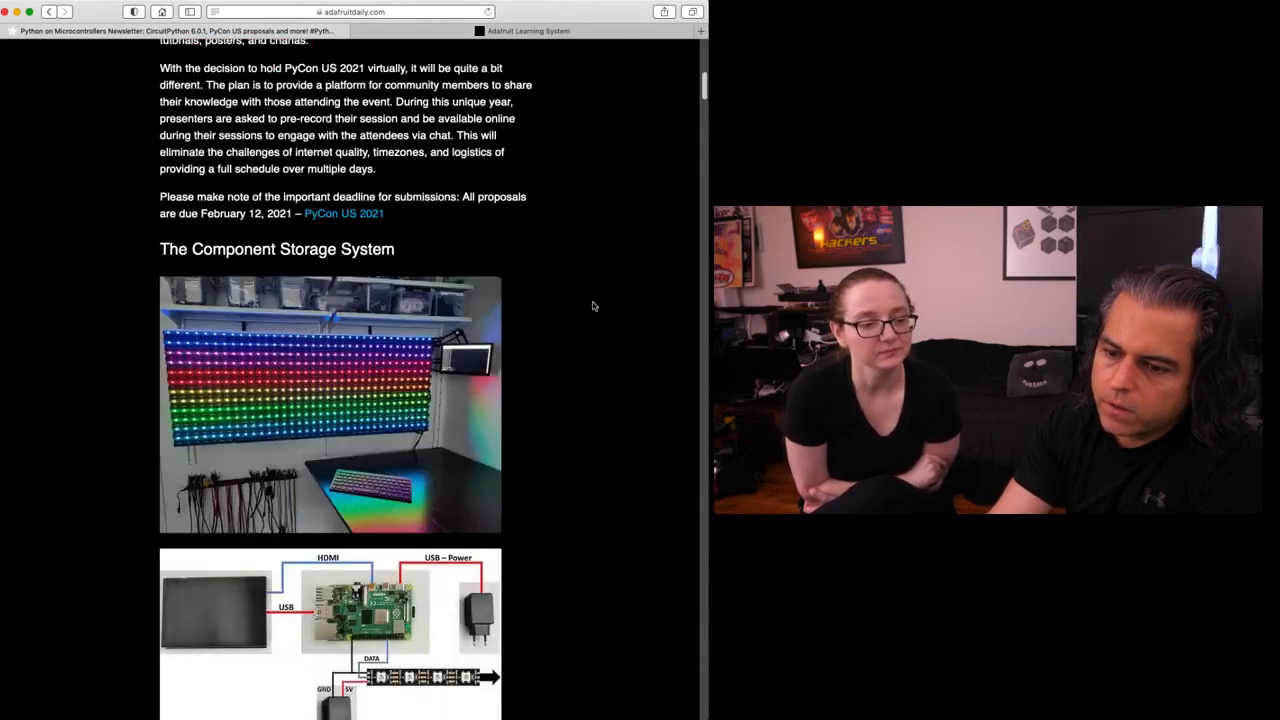
scroll("down", 3)
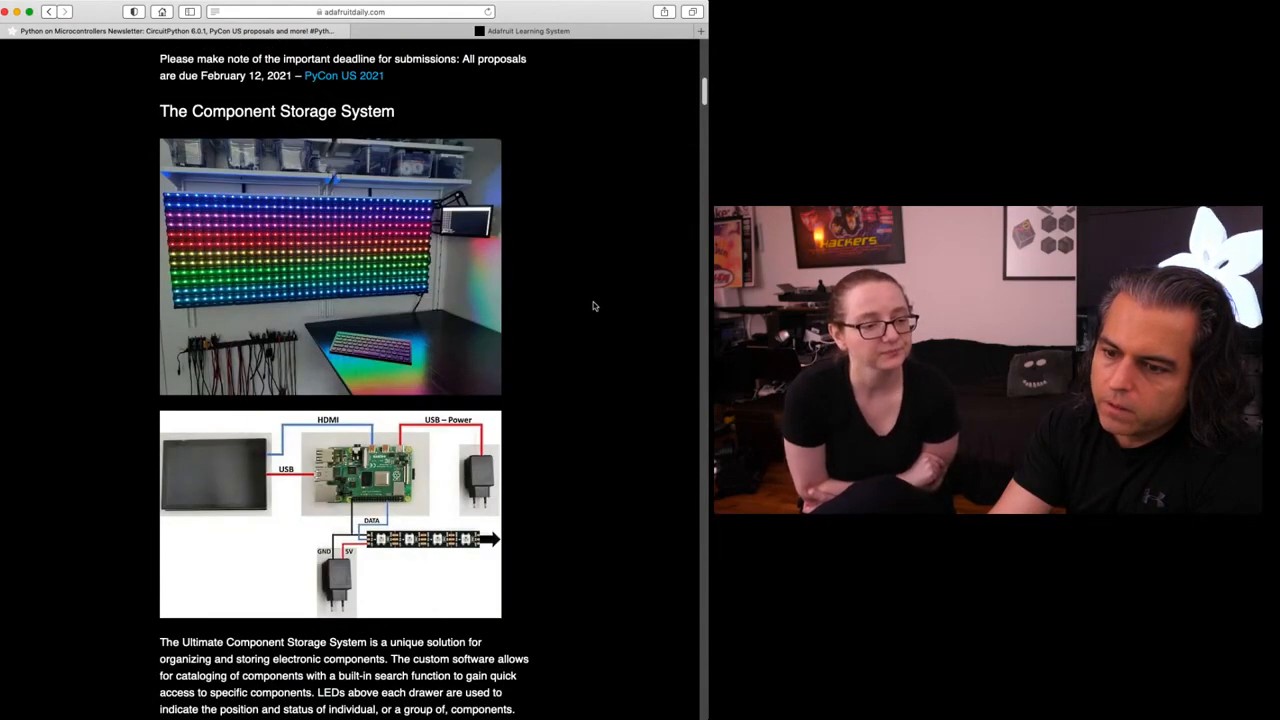
scroll("down", 3)
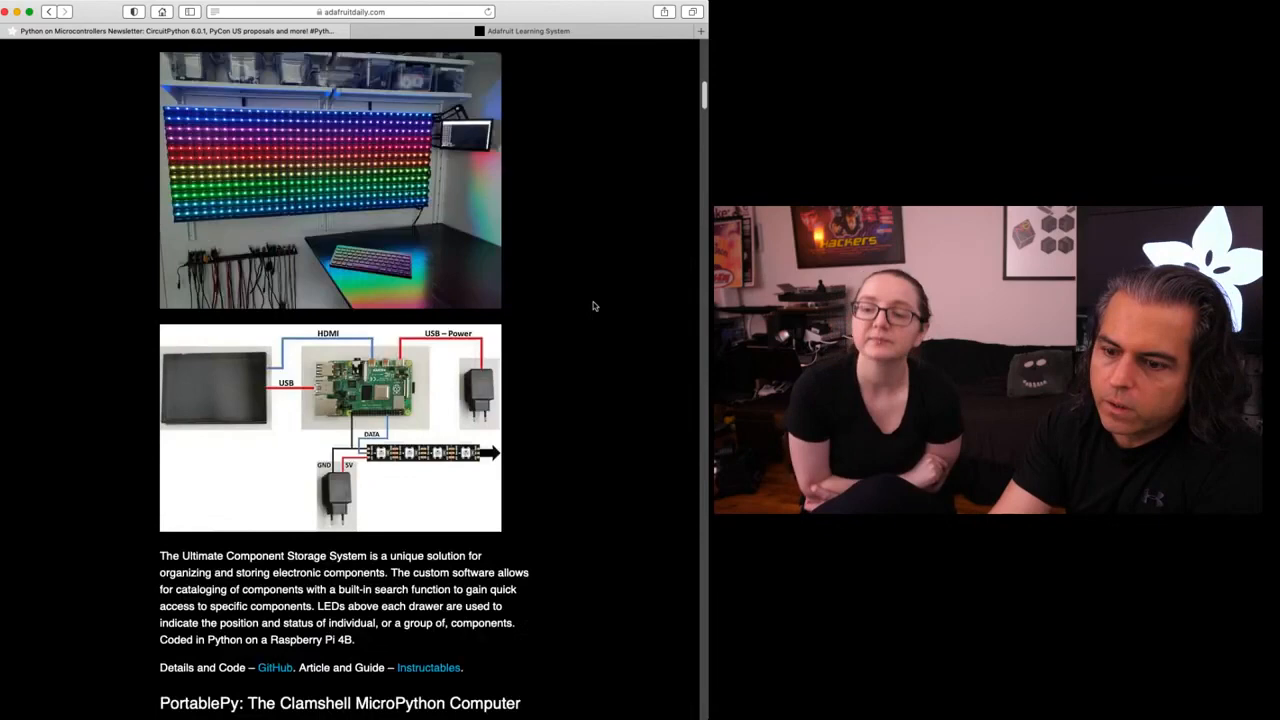
scroll("down", 3)
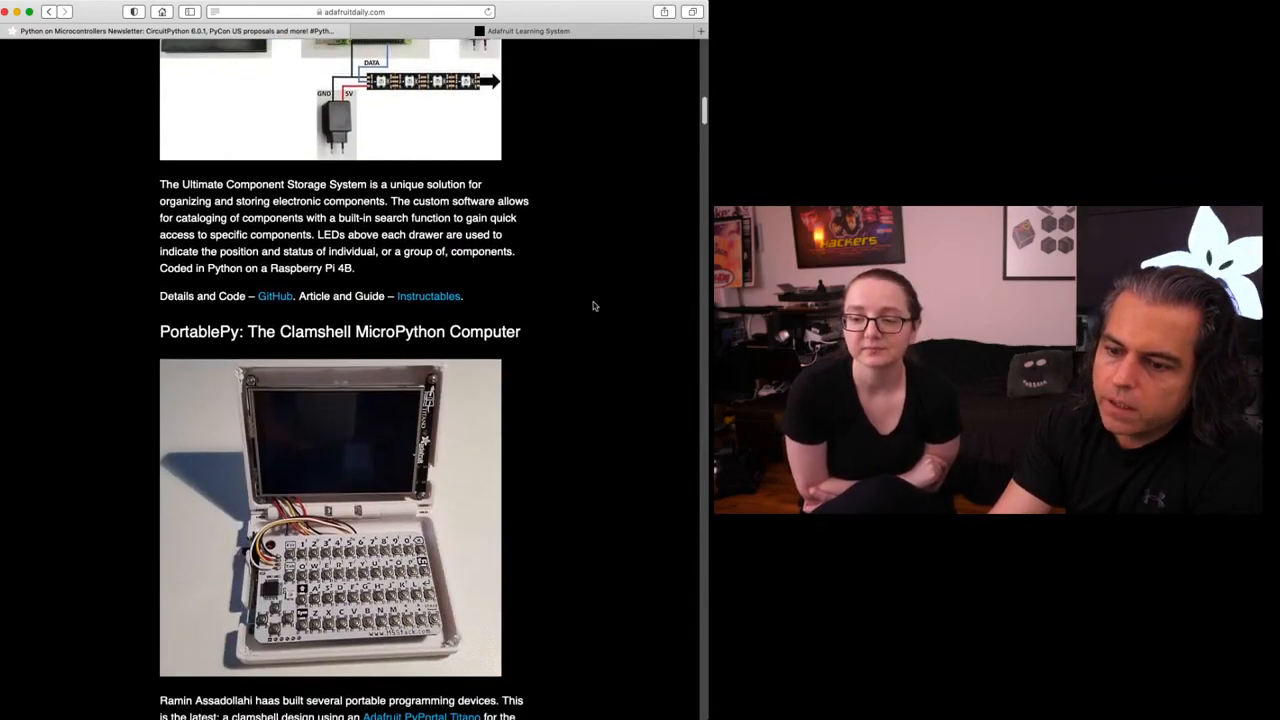
scroll("down", 3)
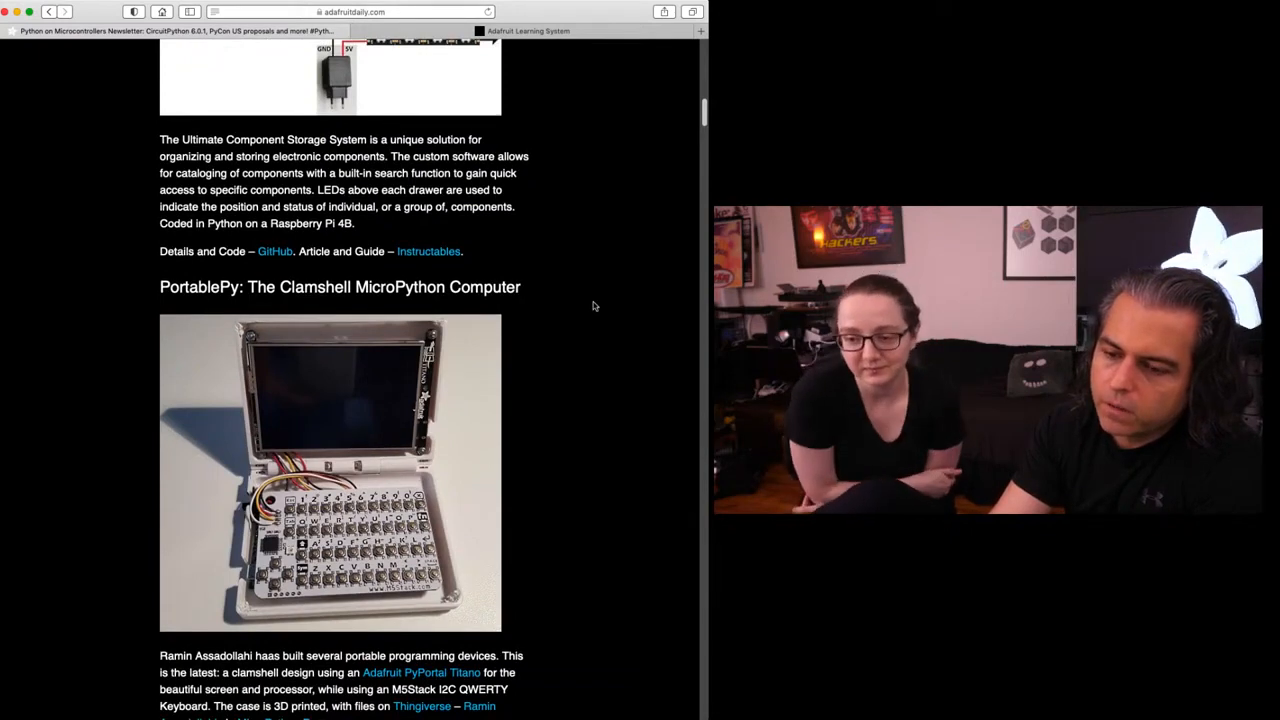
scroll("down", 3)
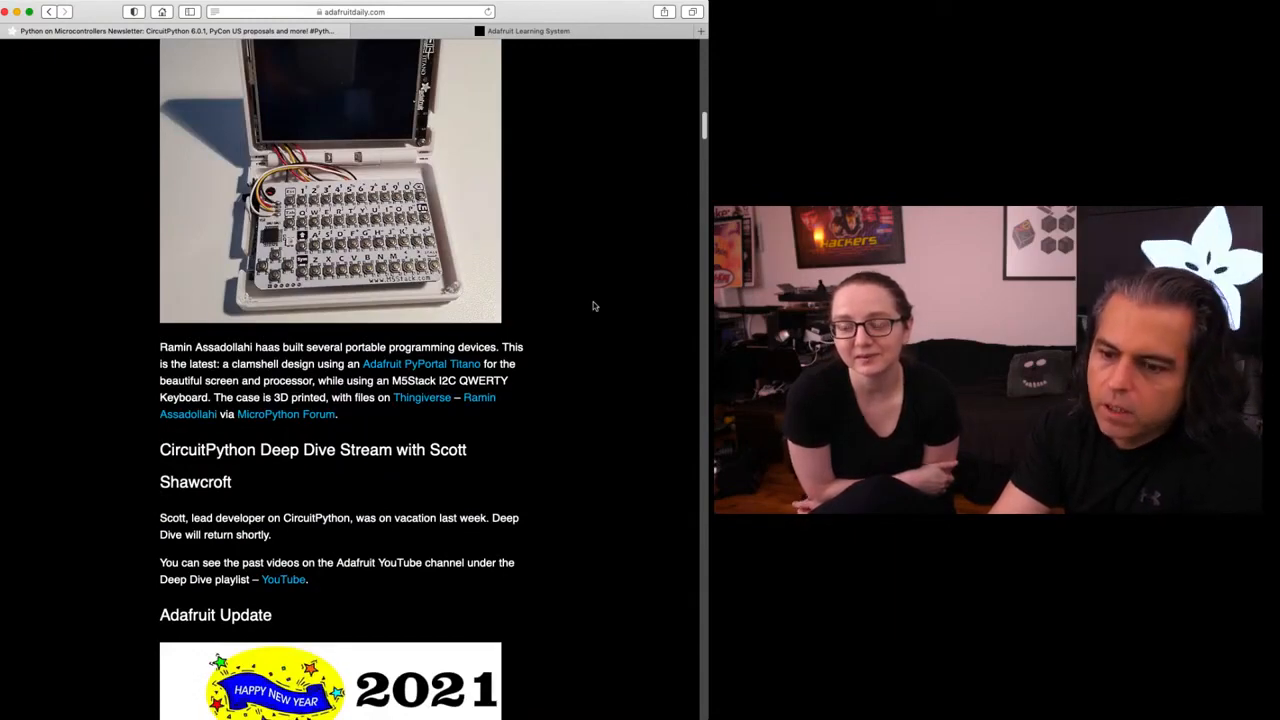
scroll("down", 3)
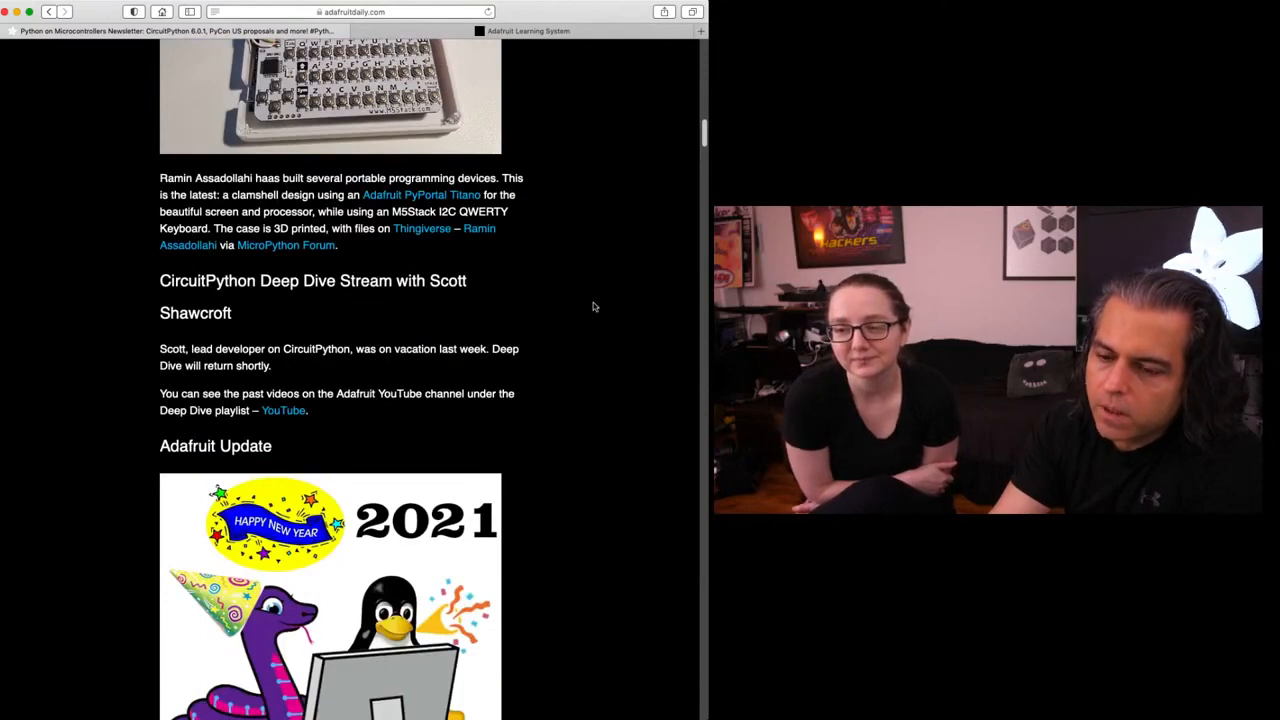
scroll("down", 3)
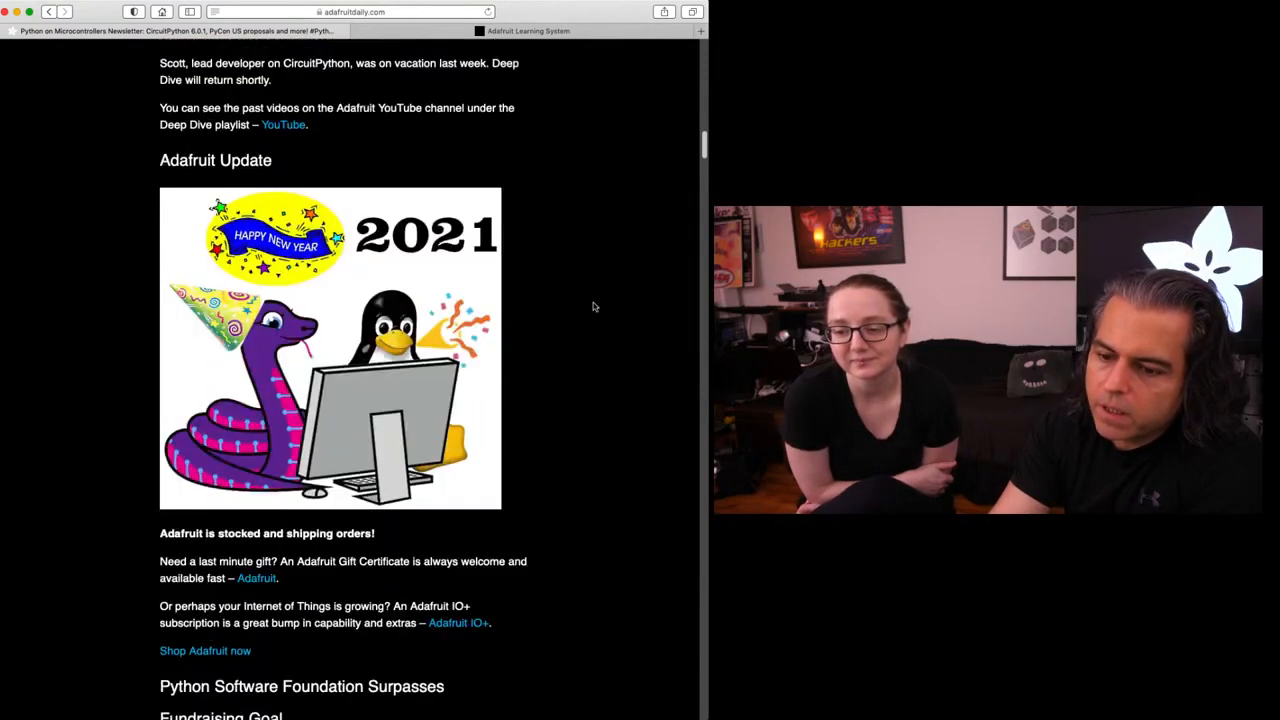
scroll("up", 3)
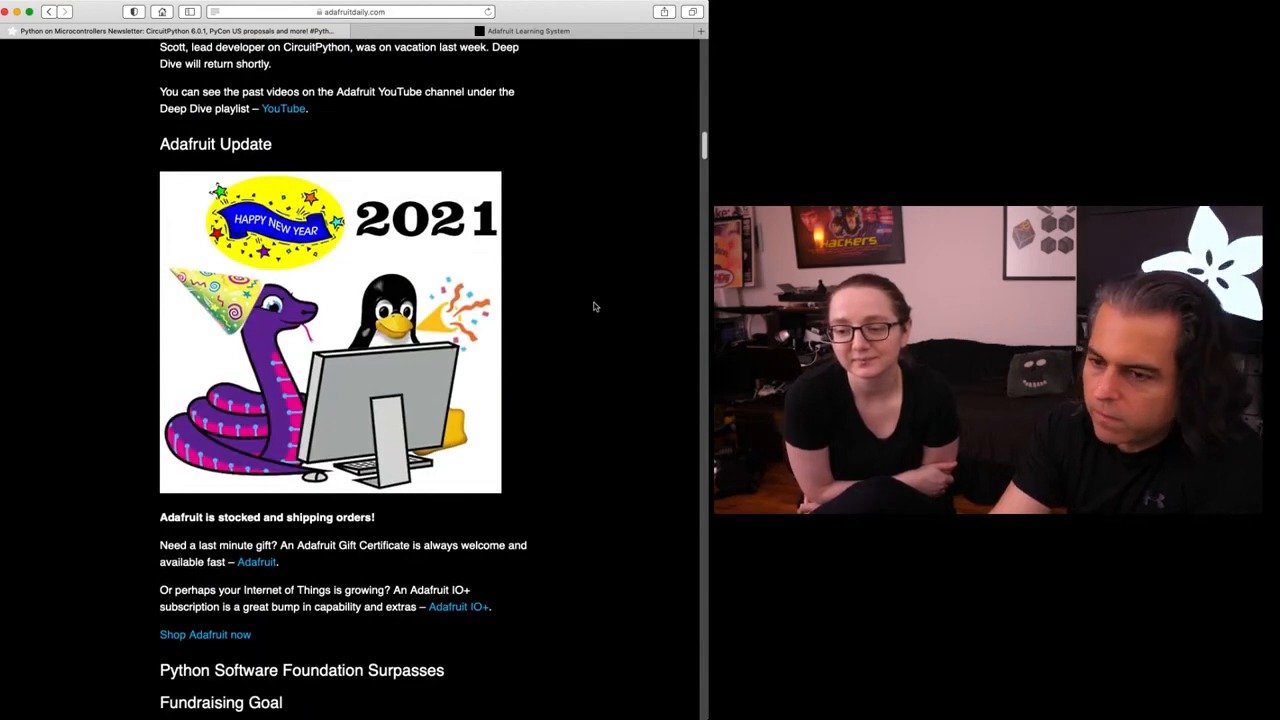
scroll("down", 3)
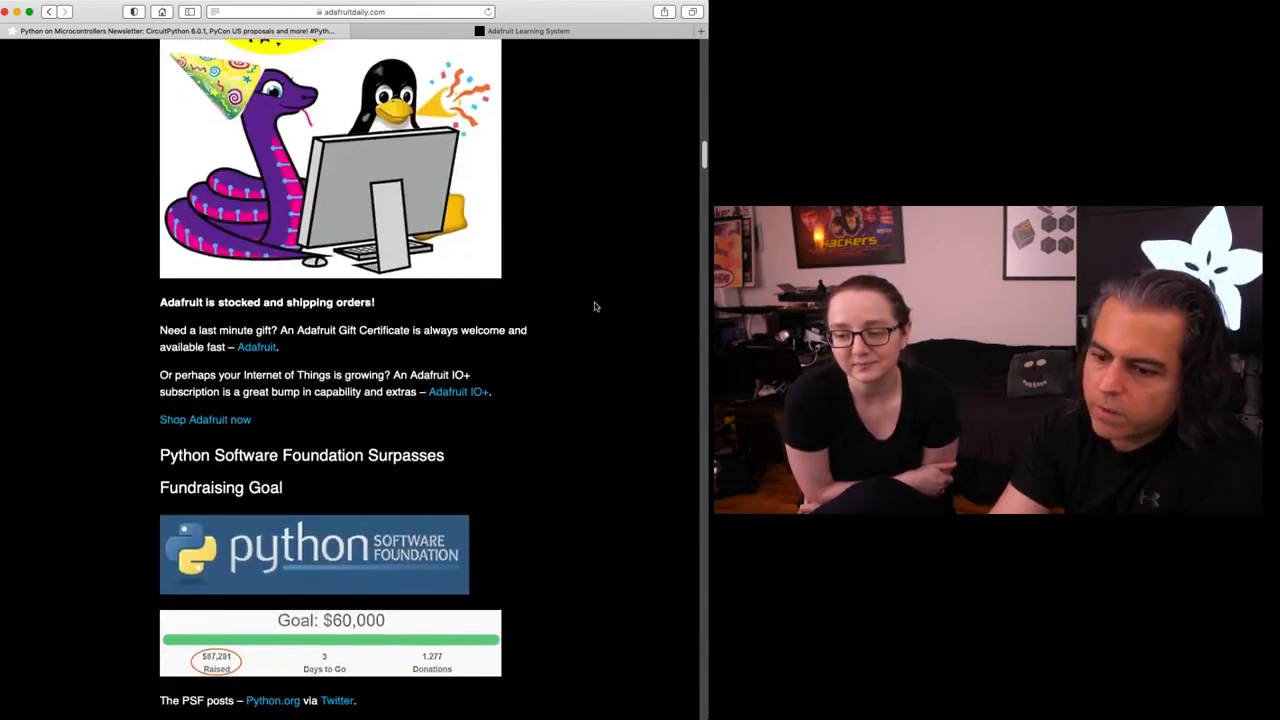
scroll("down", 3)
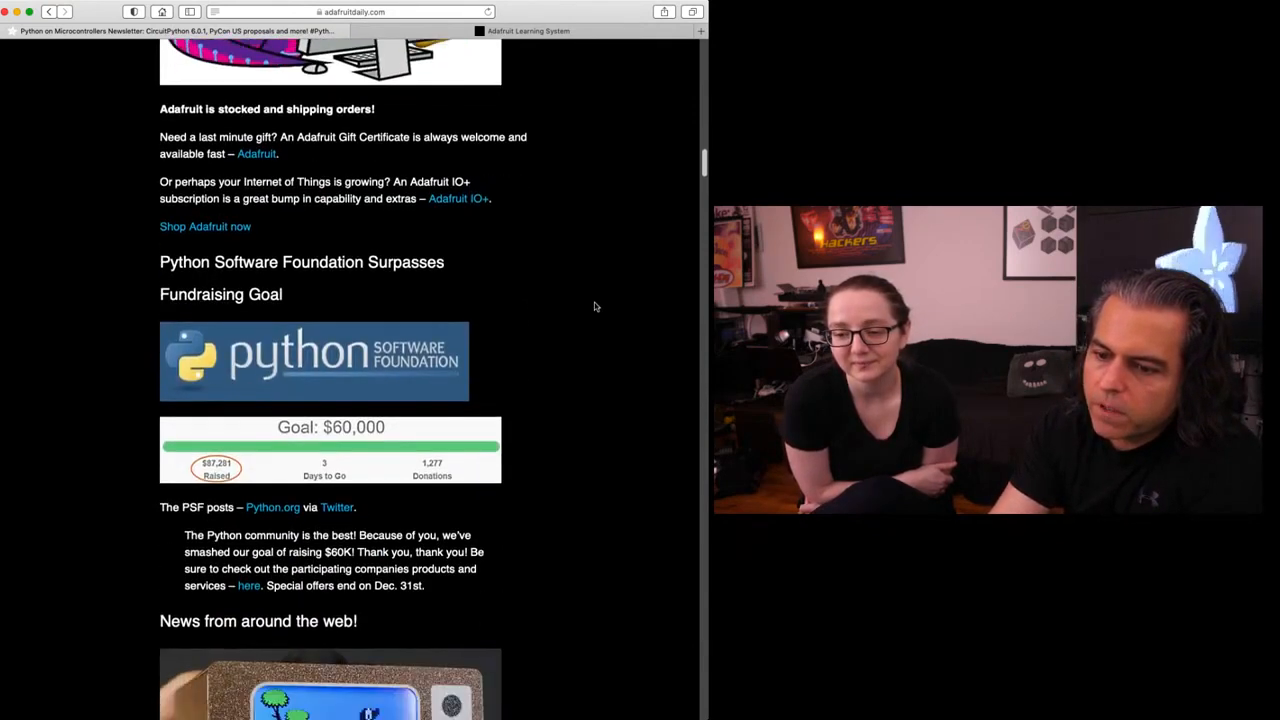
scroll("down", 3)
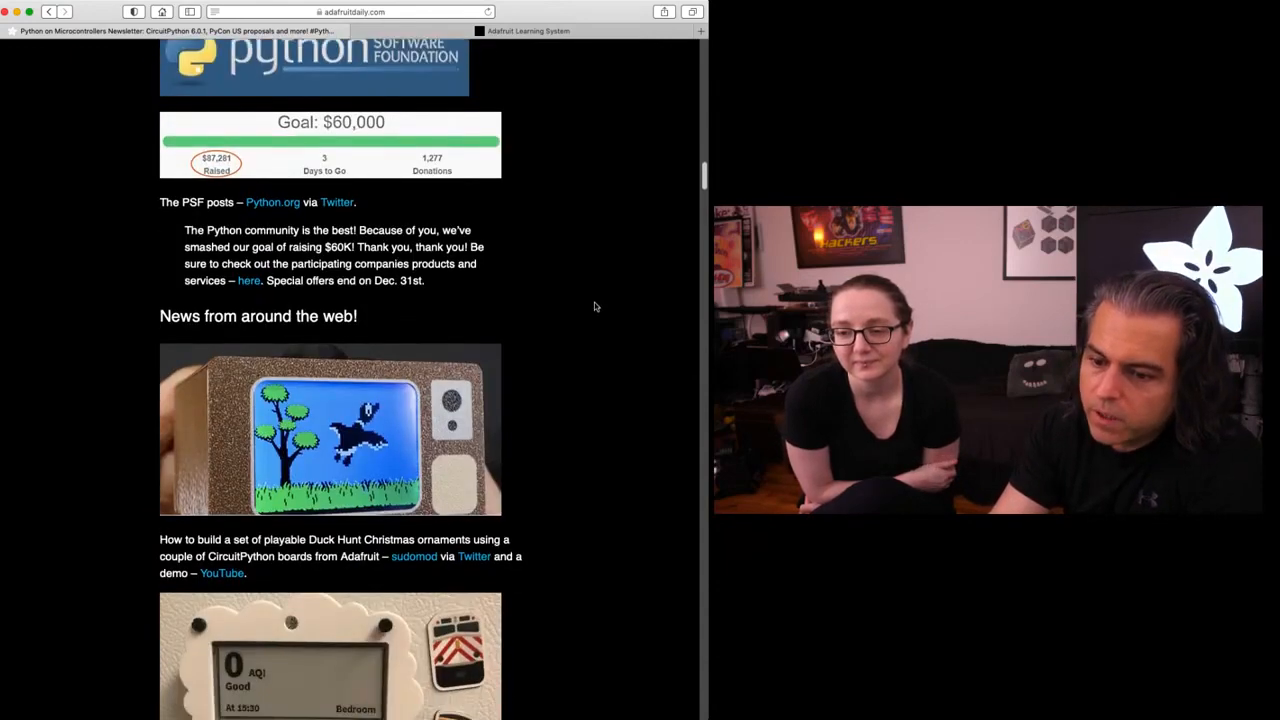
scroll("down", 3)
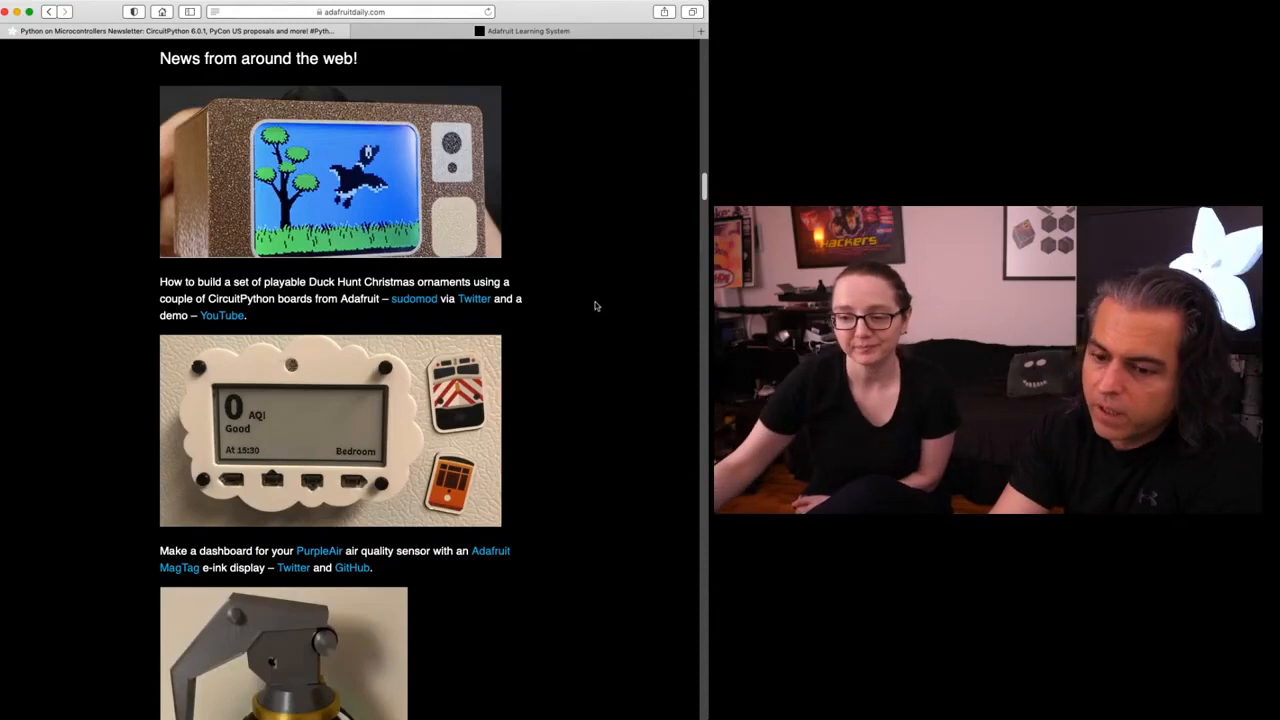
scroll("down", 3)
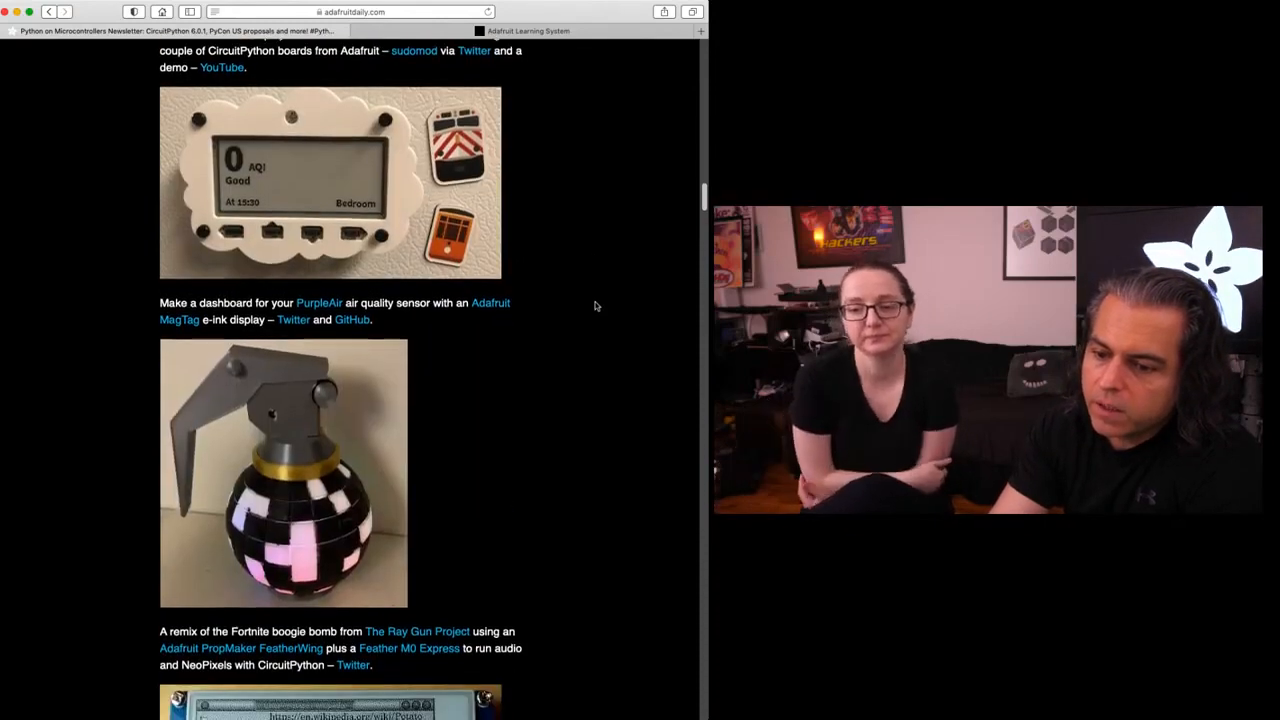
scroll("down", 3)
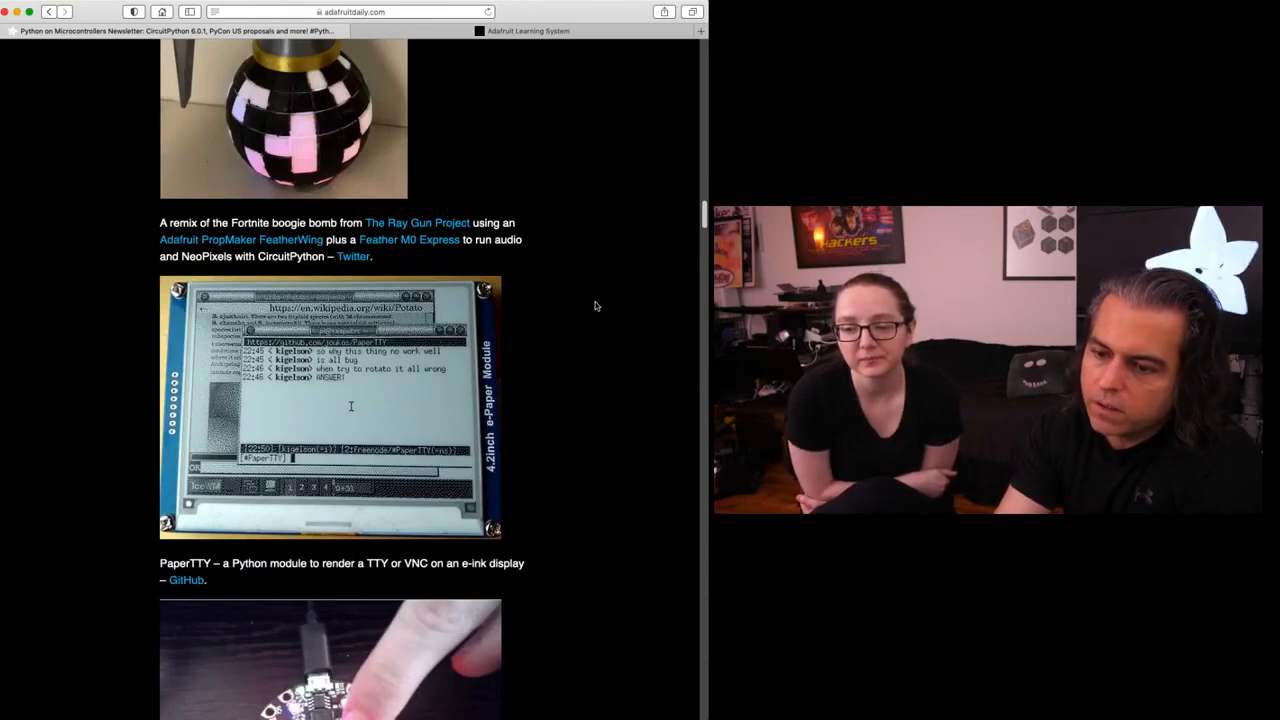
scroll("down", 3)
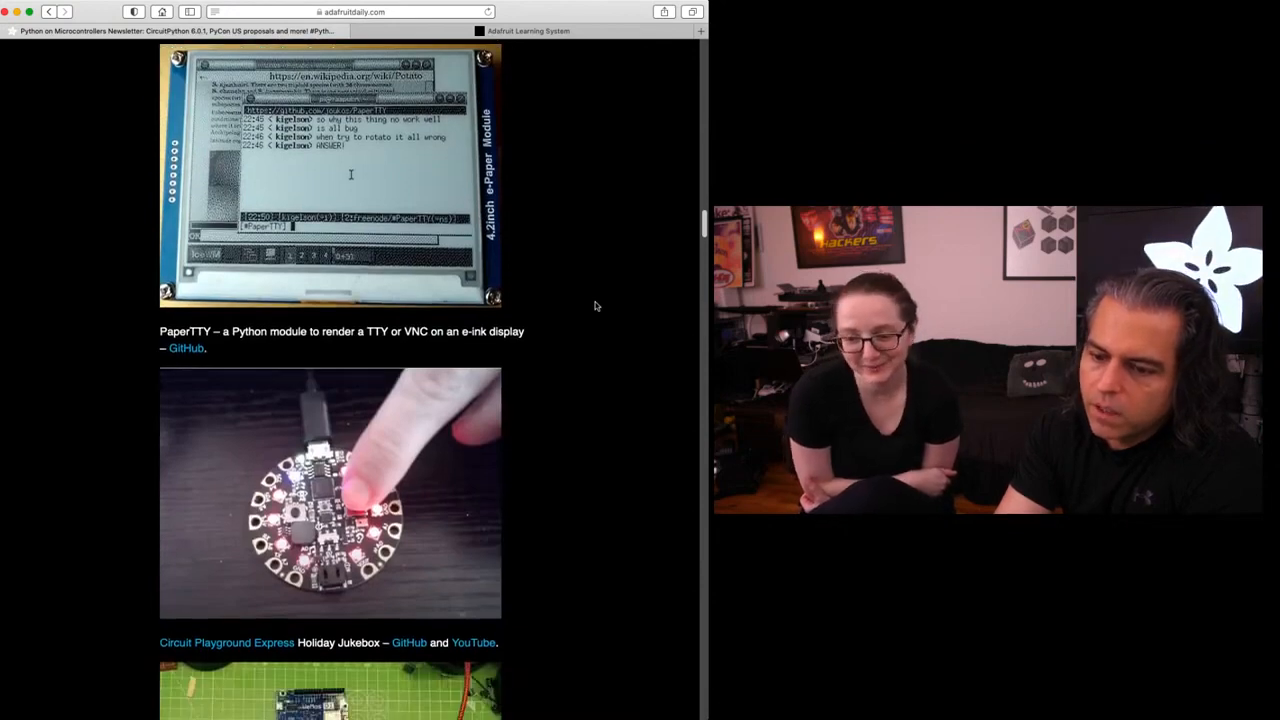
scroll("down", 3)
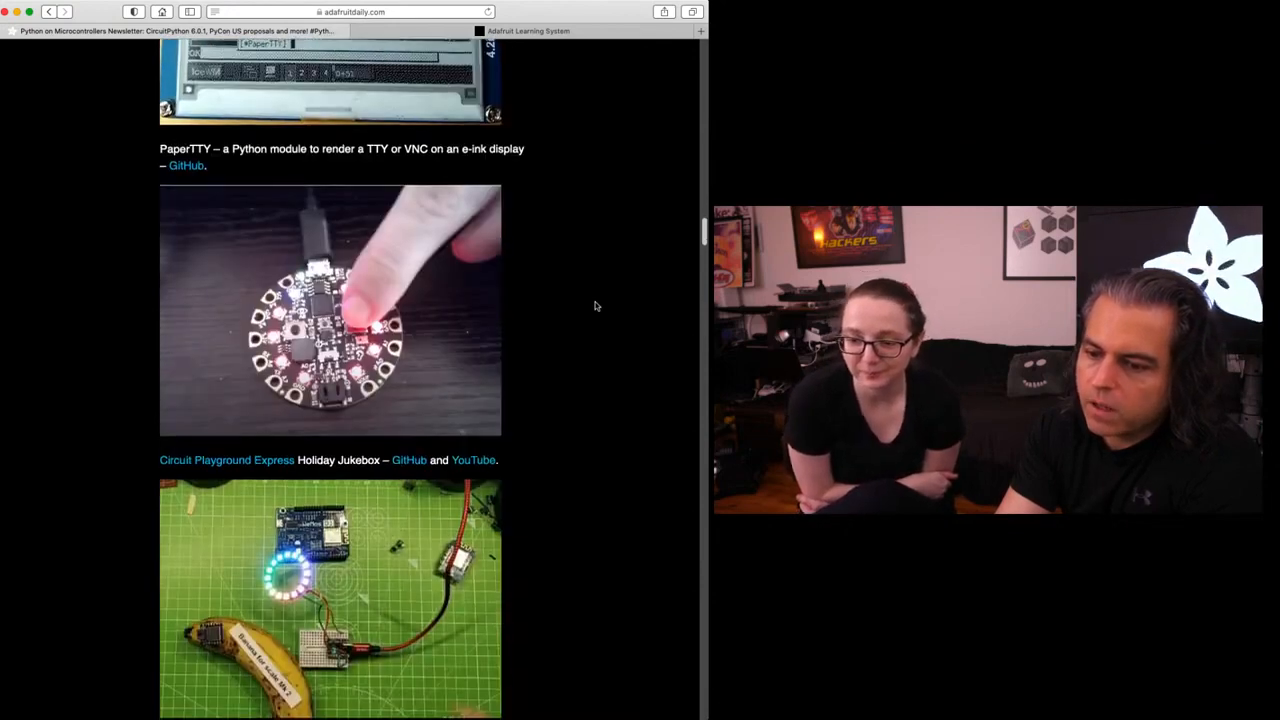
scroll("down", 3)
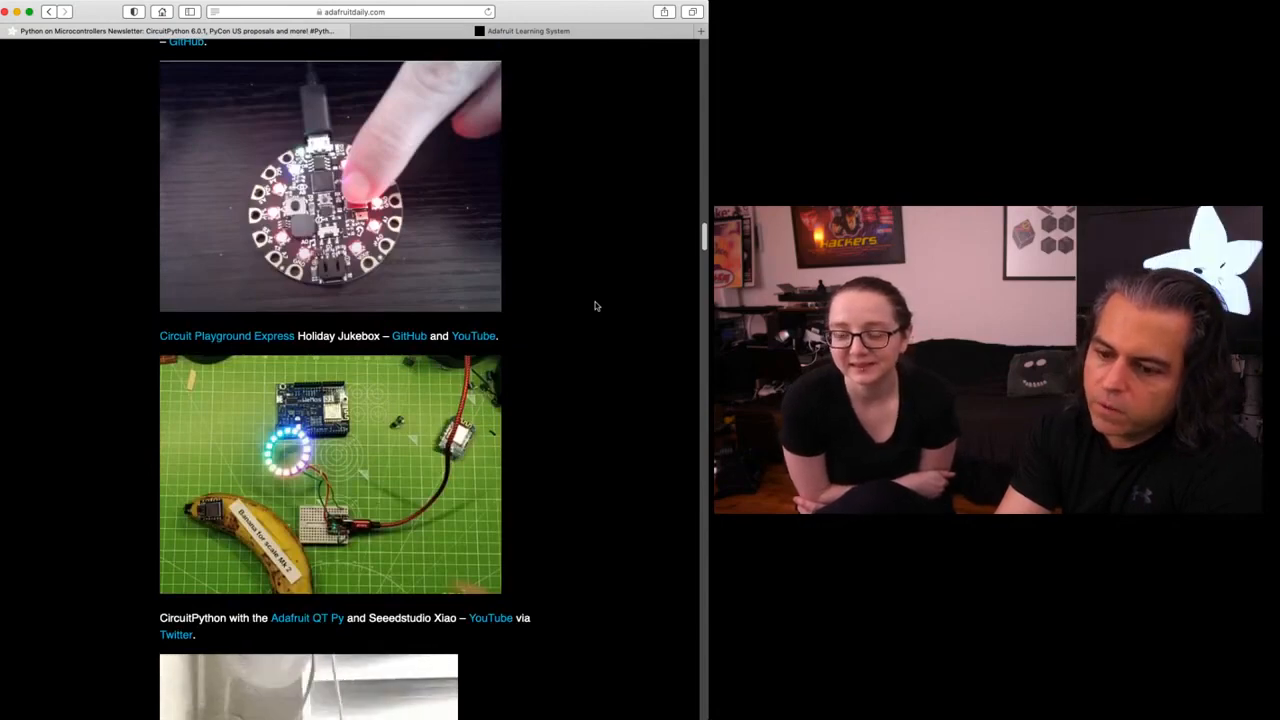
scroll("down", 3)
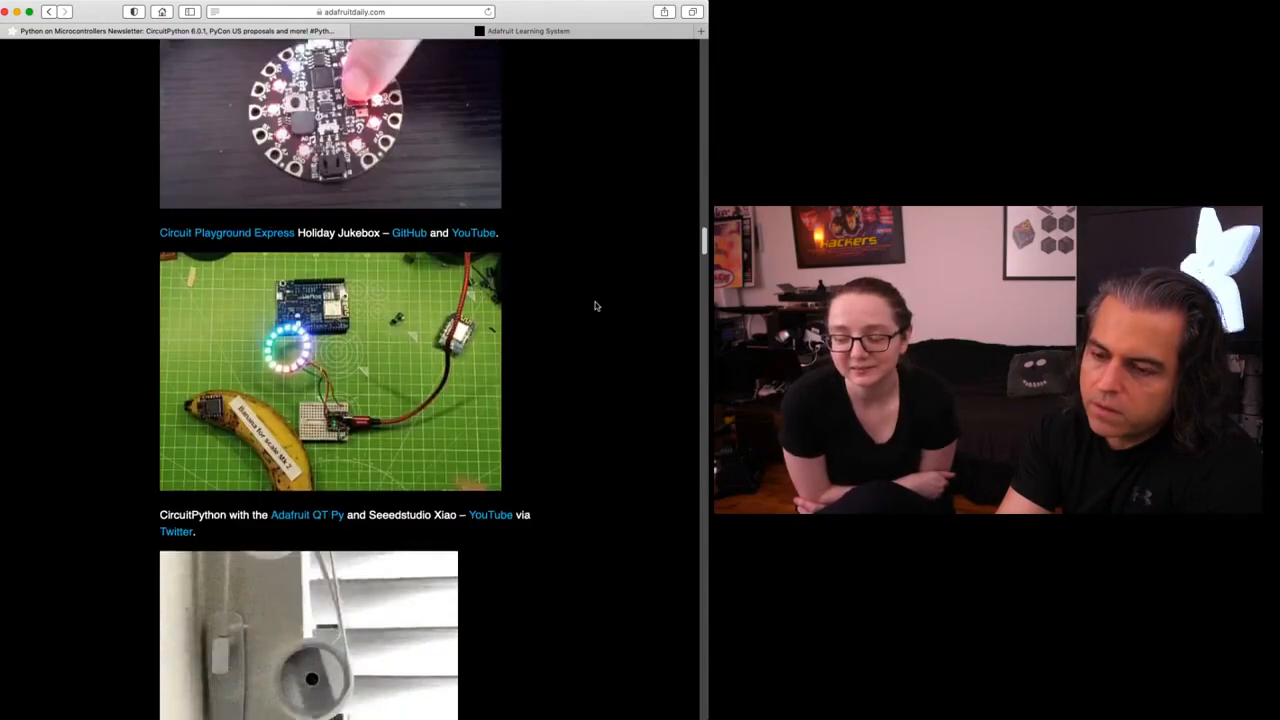
scroll("down", 3)
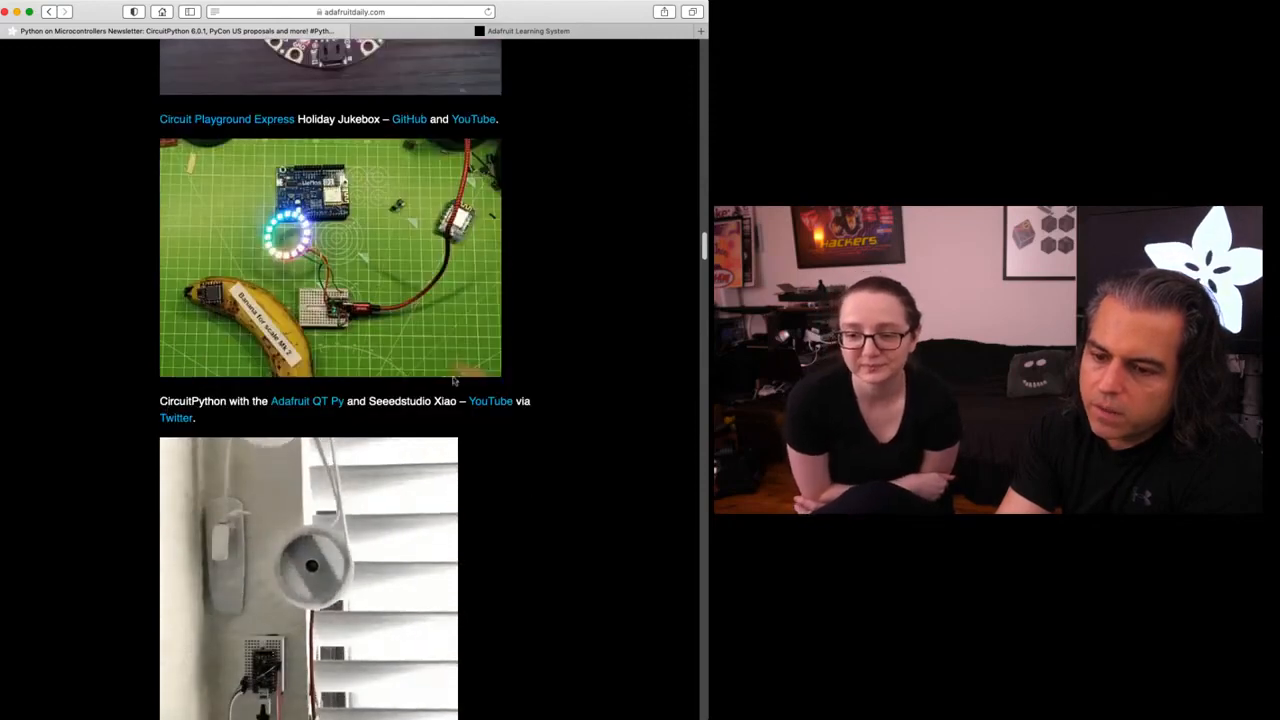
scroll("down", 3)
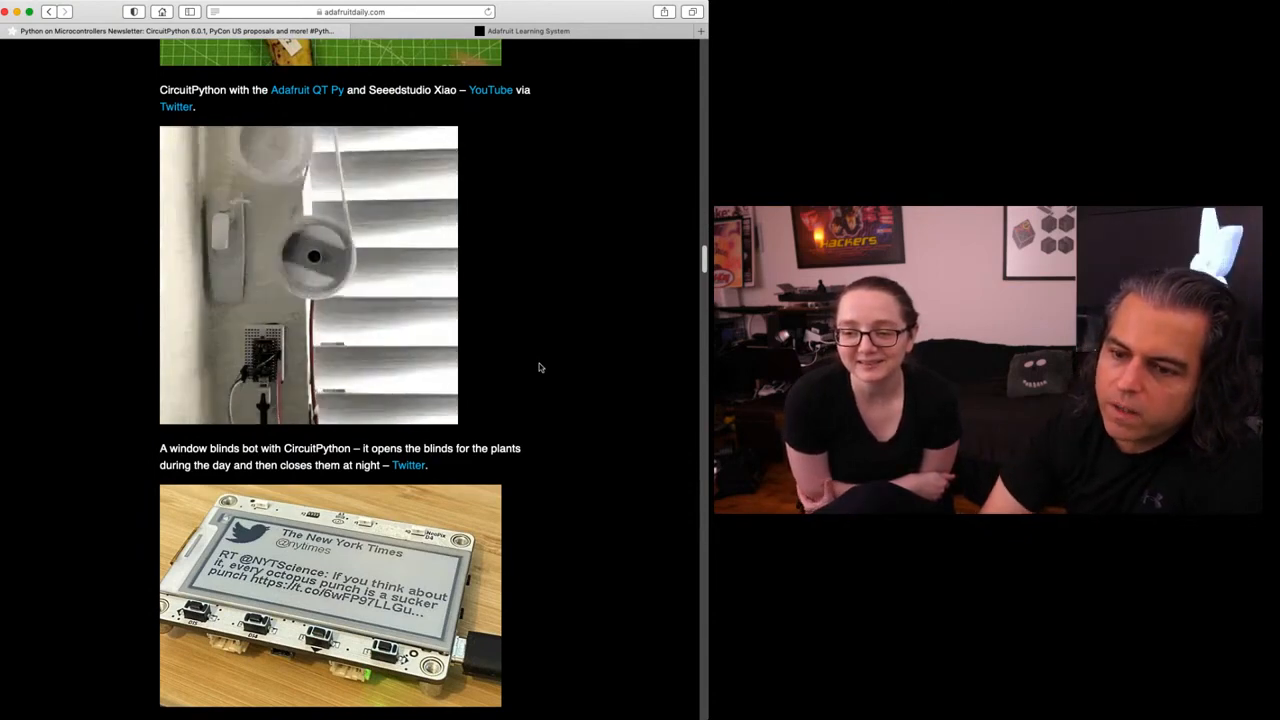
scroll("down", 3)
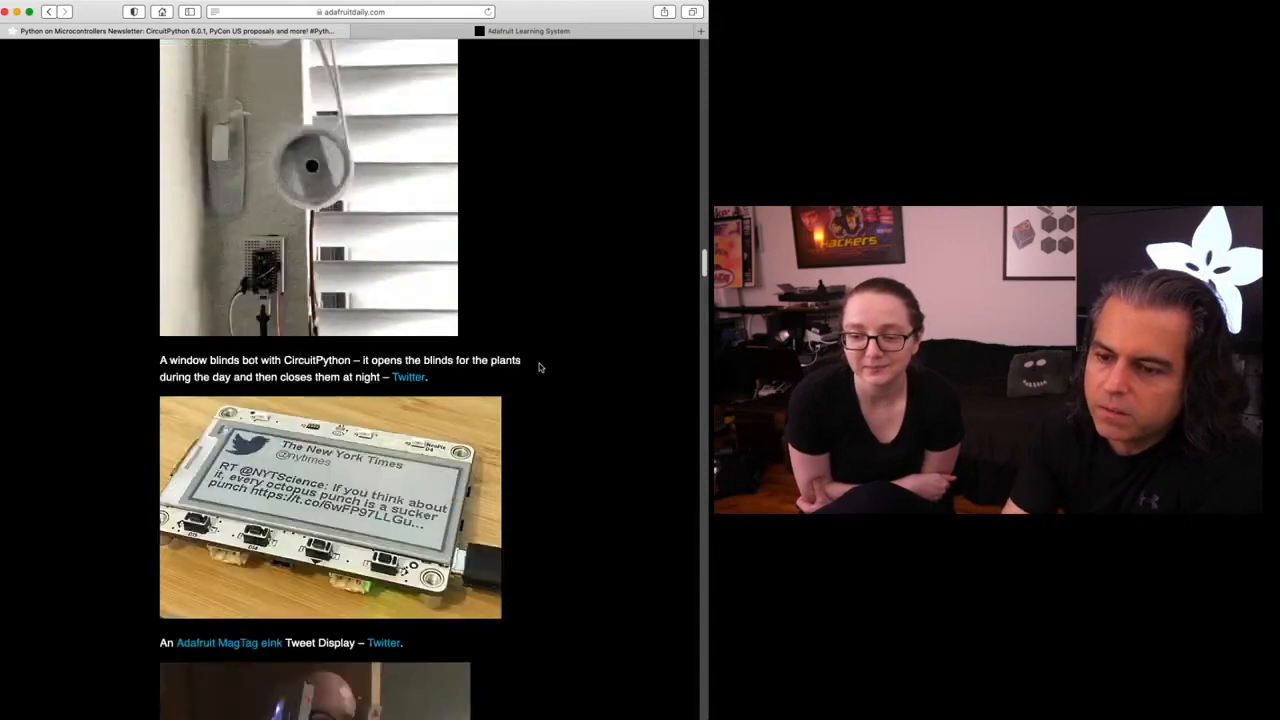
scroll("down", 3)
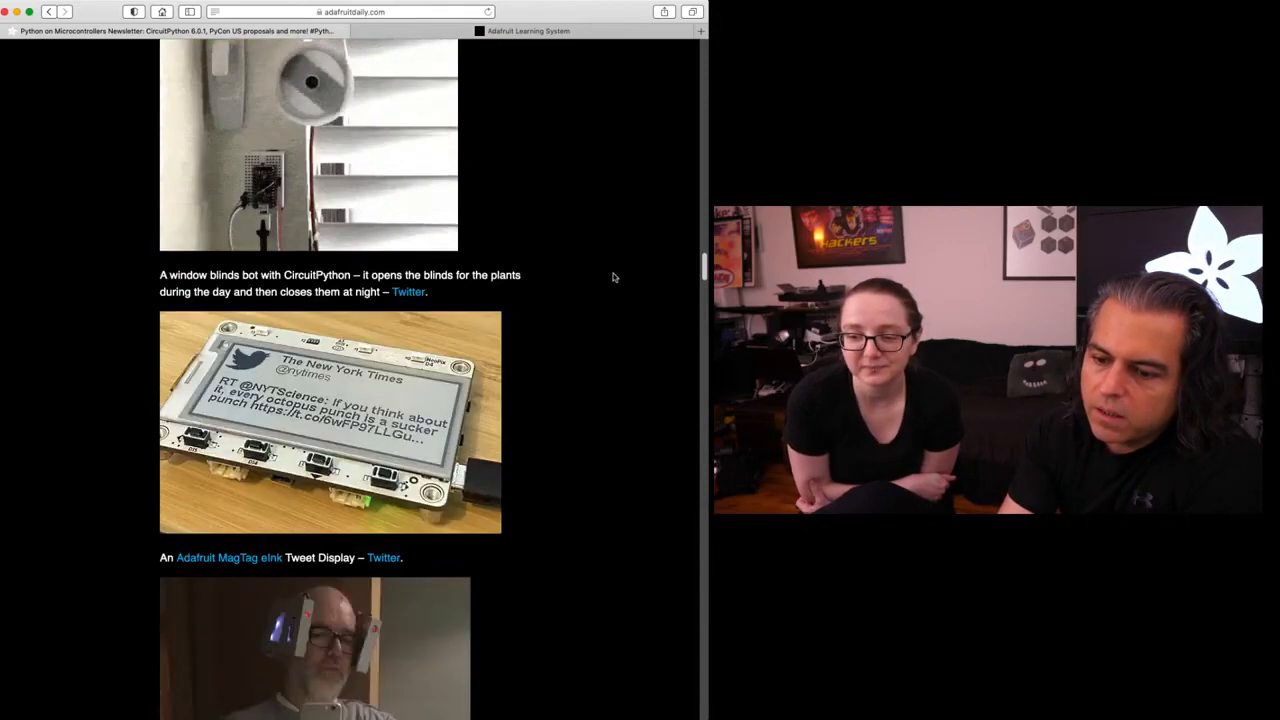
scroll("down", 3)
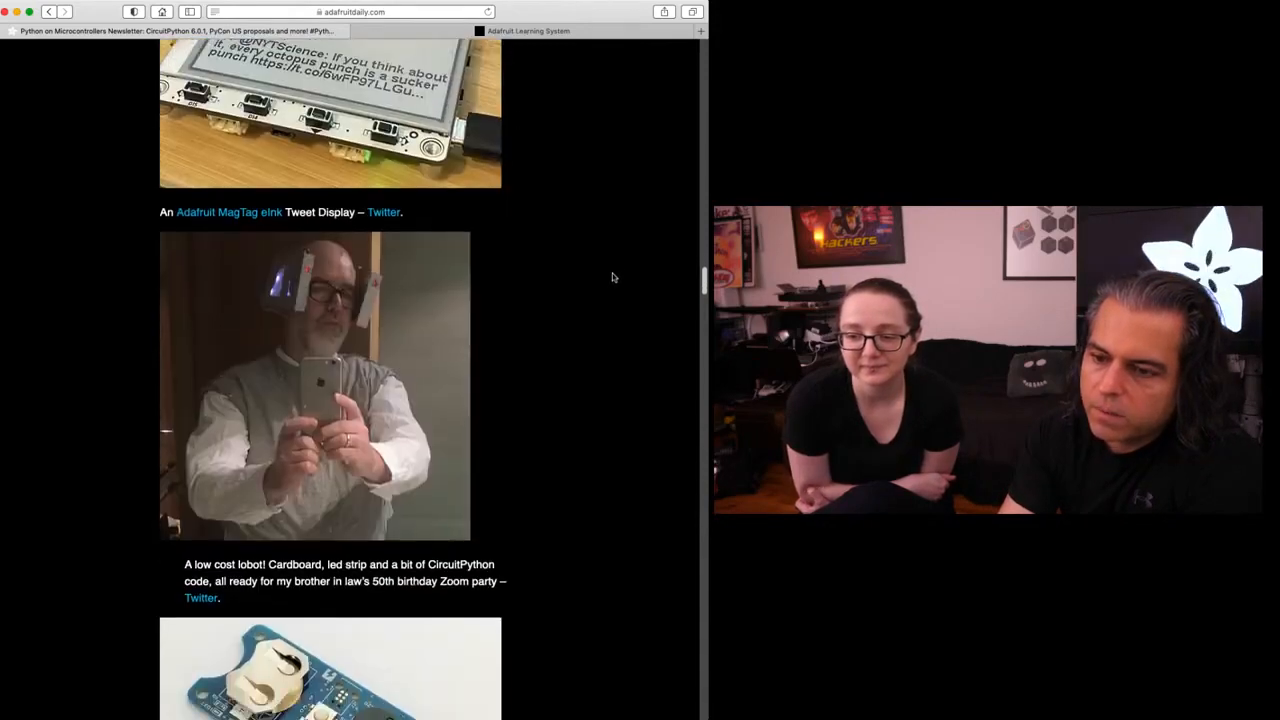
scroll("down", 3)
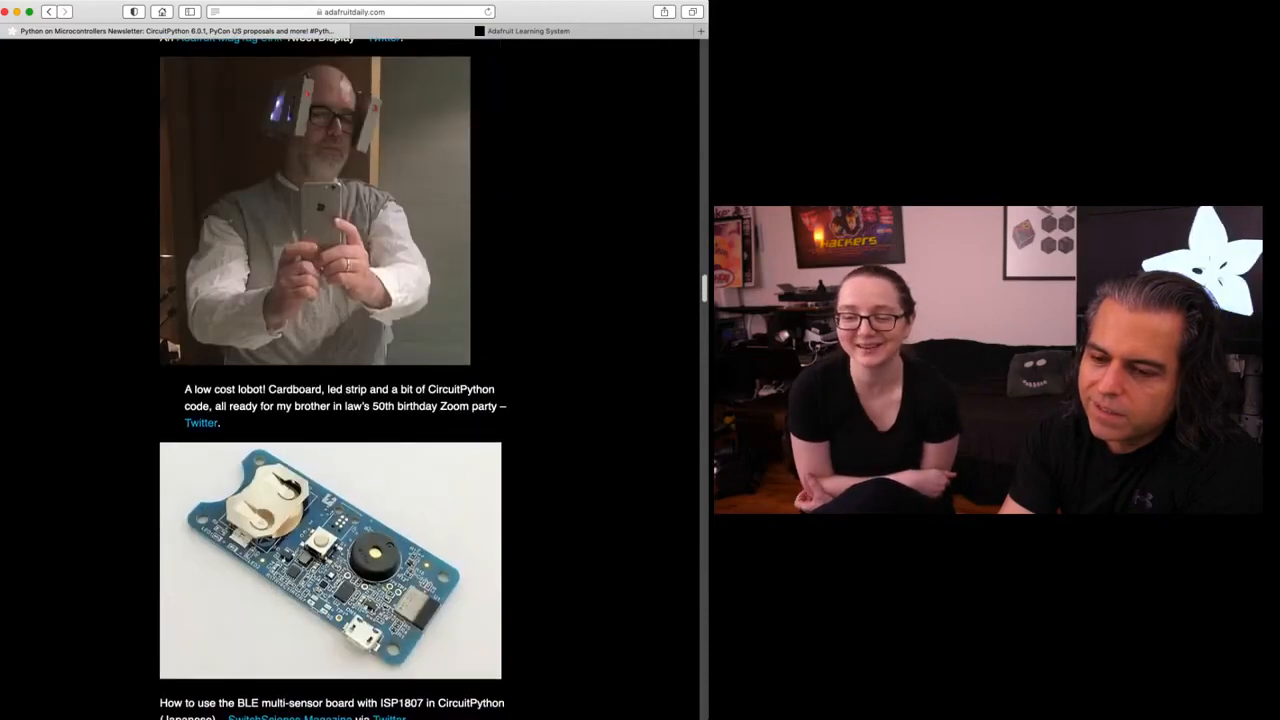
scroll("up", 3)
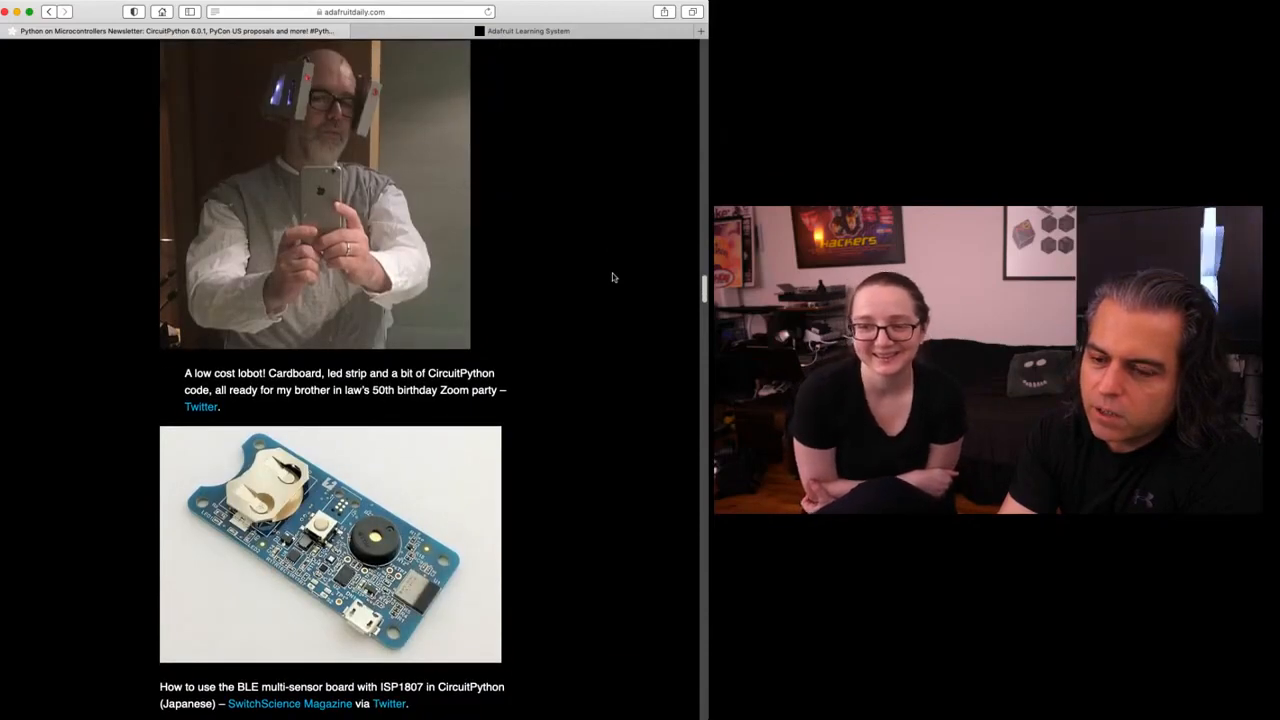
scroll("down", 3)
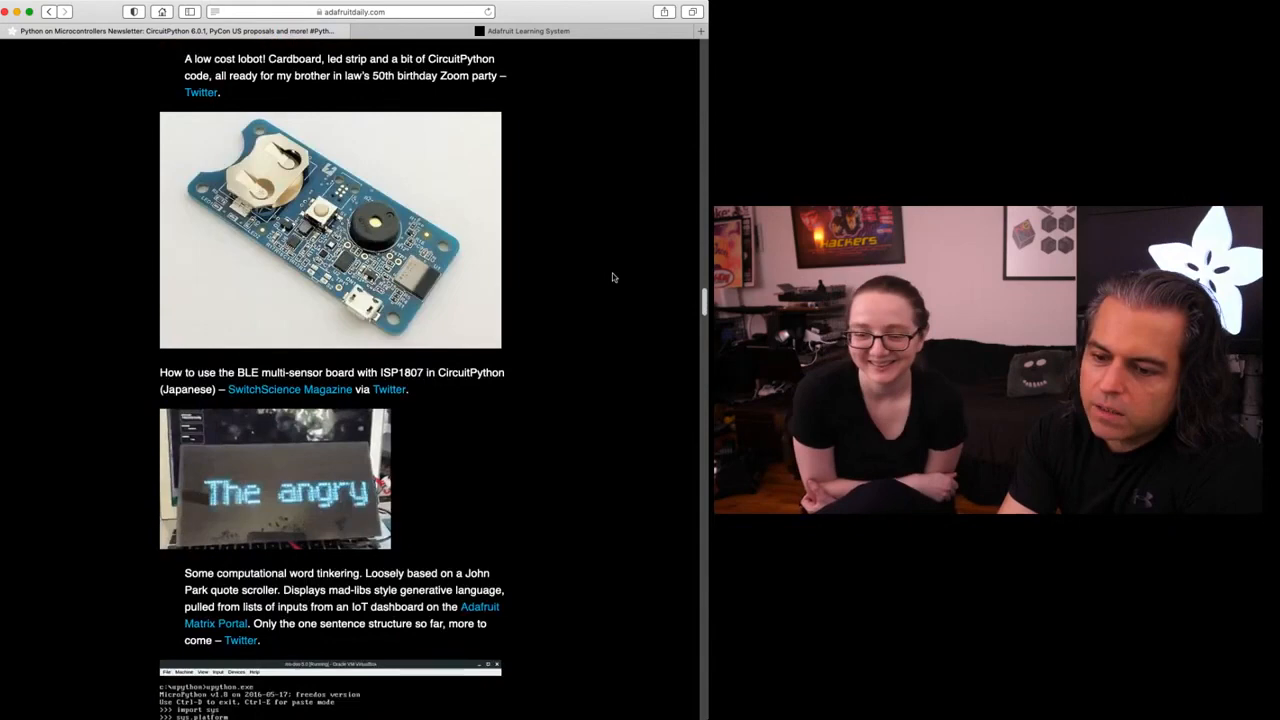
scroll("down", 3)
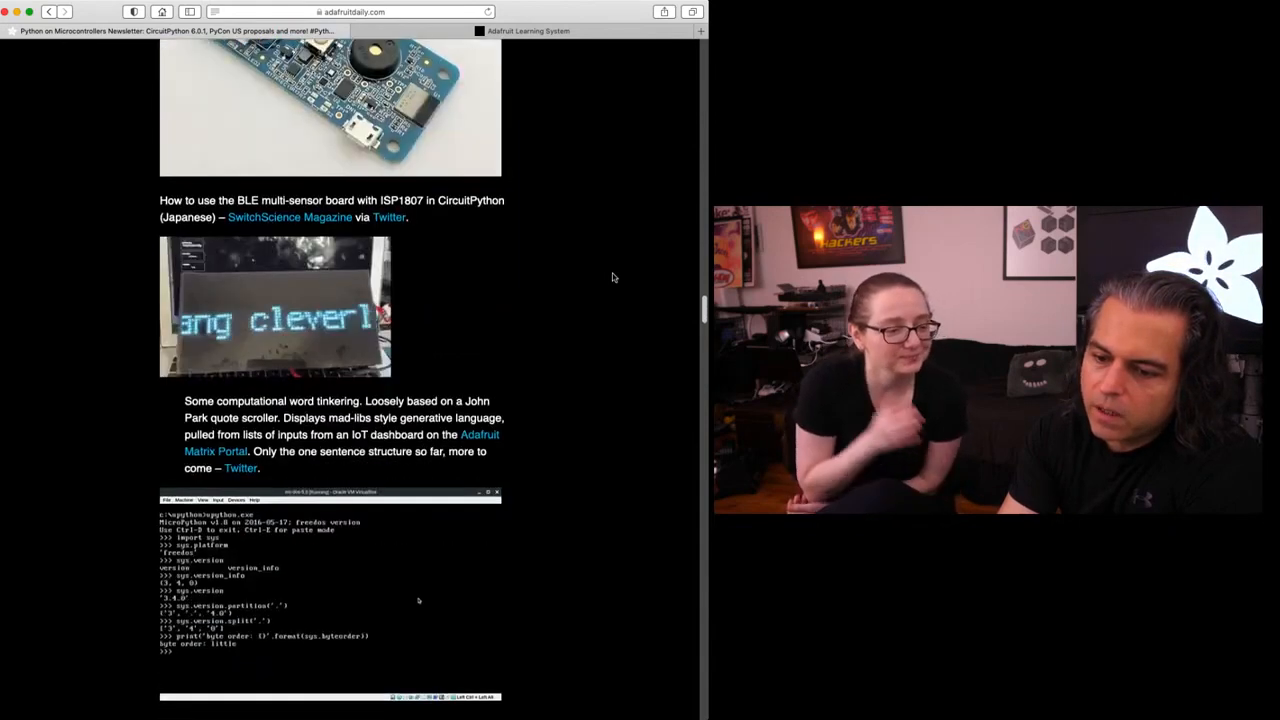
scroll("down", 3)
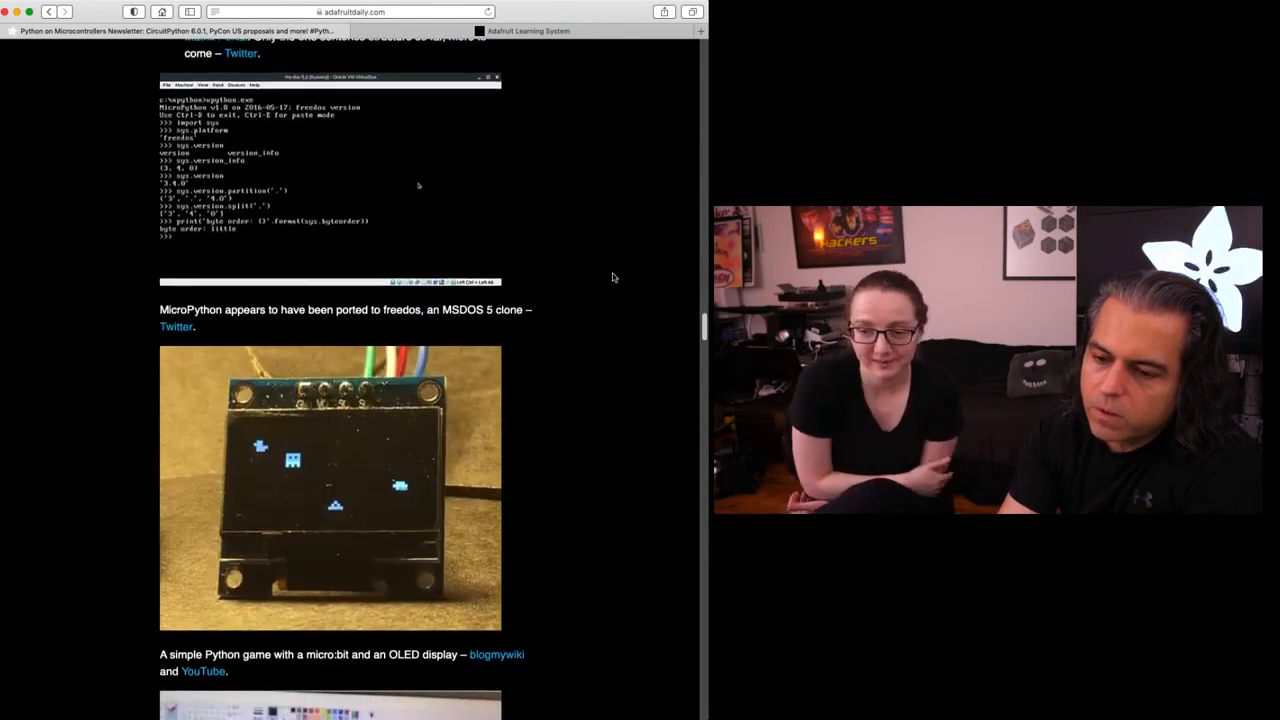
scroll("down", 3)
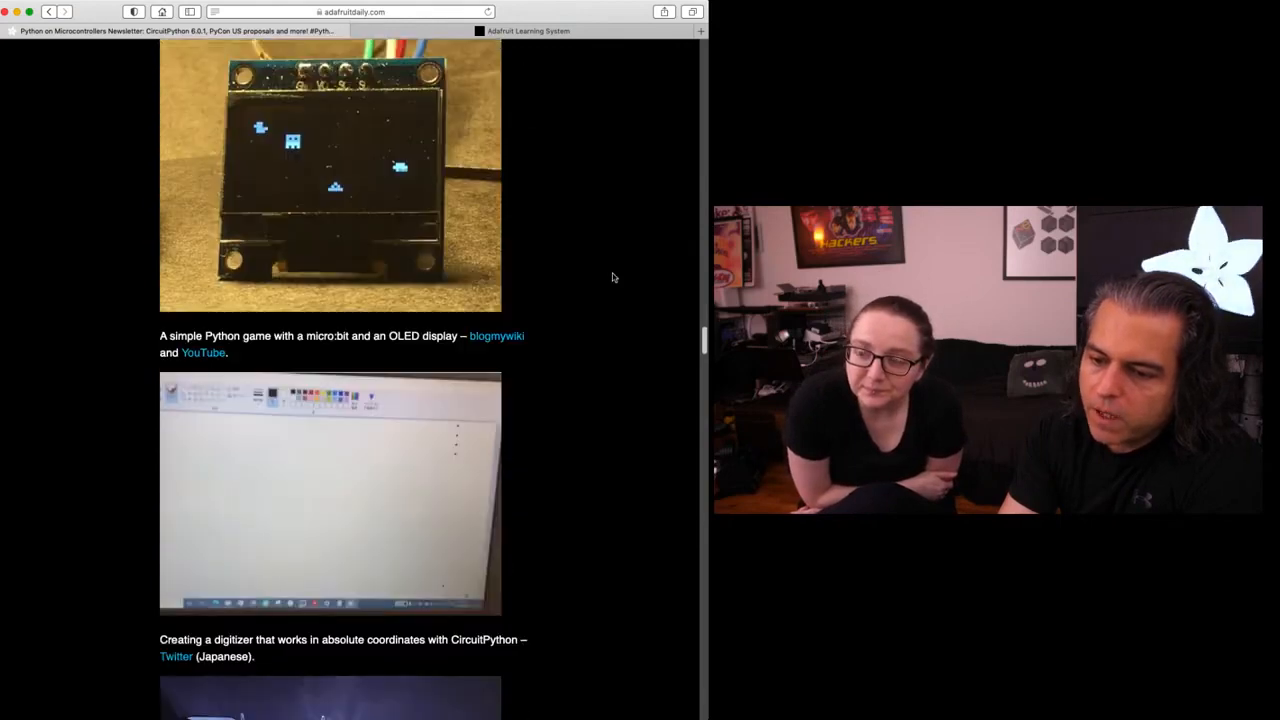
scroll("down", 3)
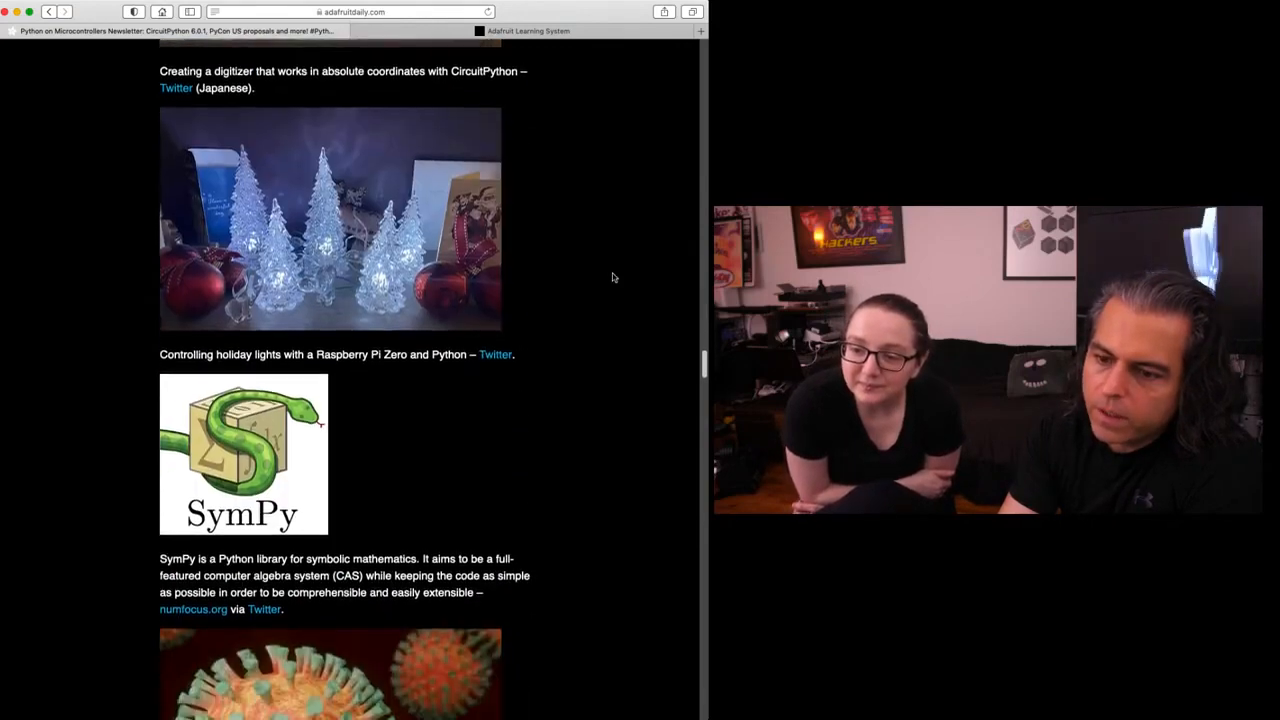
scroll("down", 3)
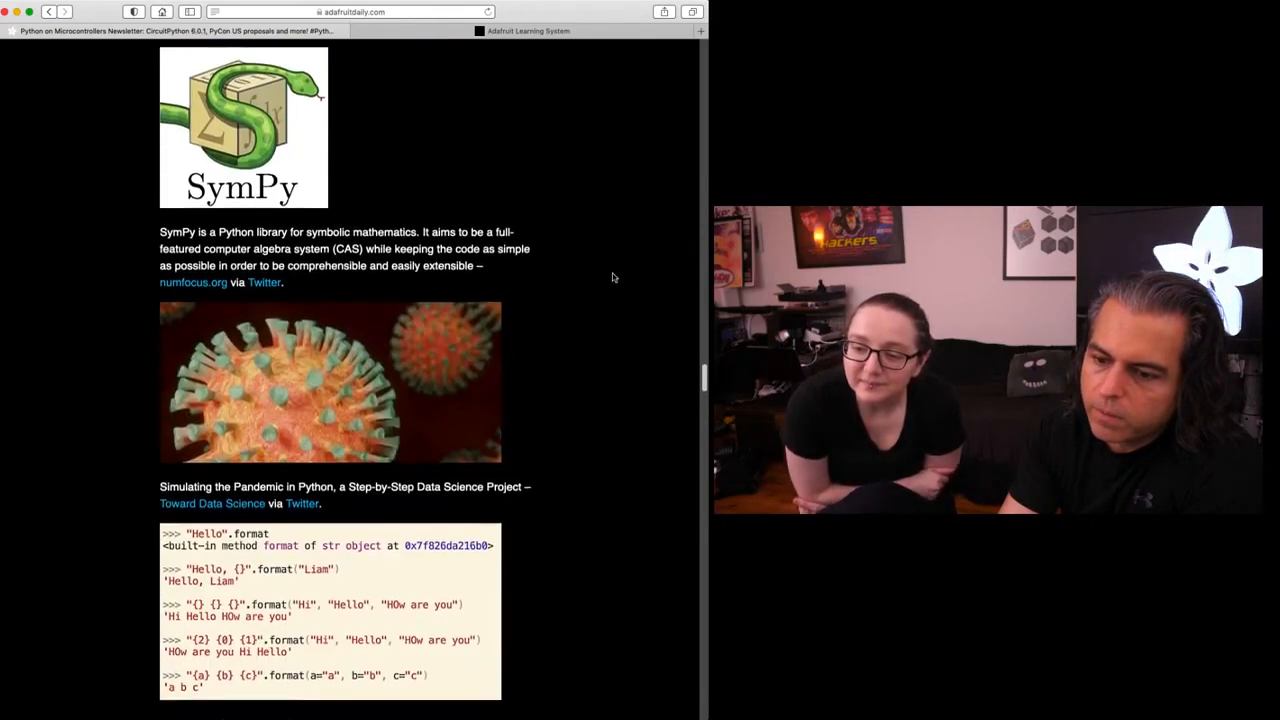
scroll("down", 3)
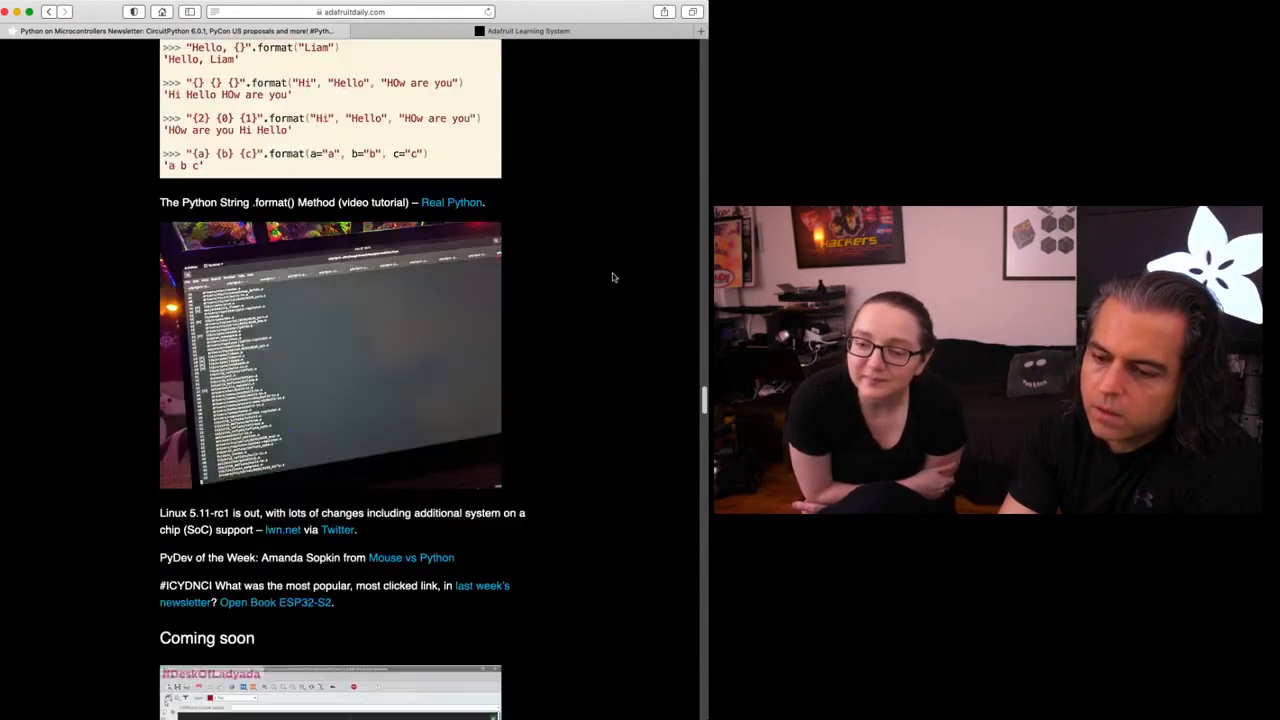
scroll("down", 3)
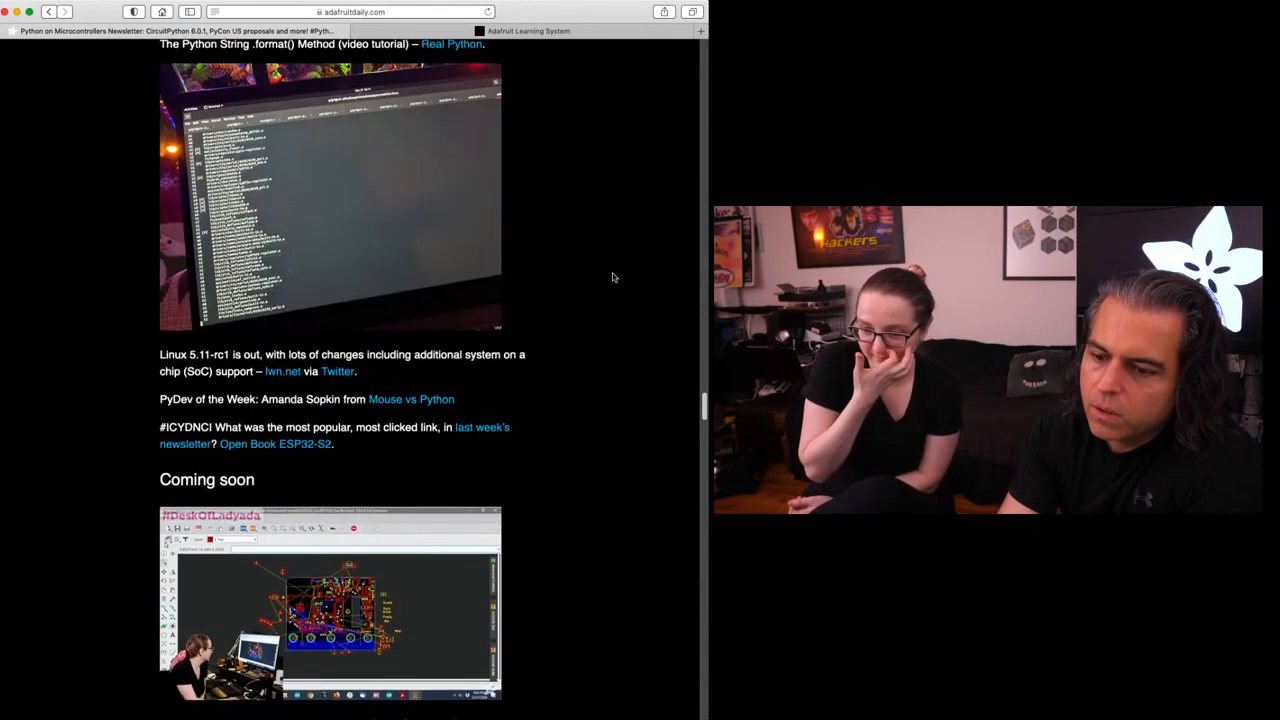
scroll("down", 3)
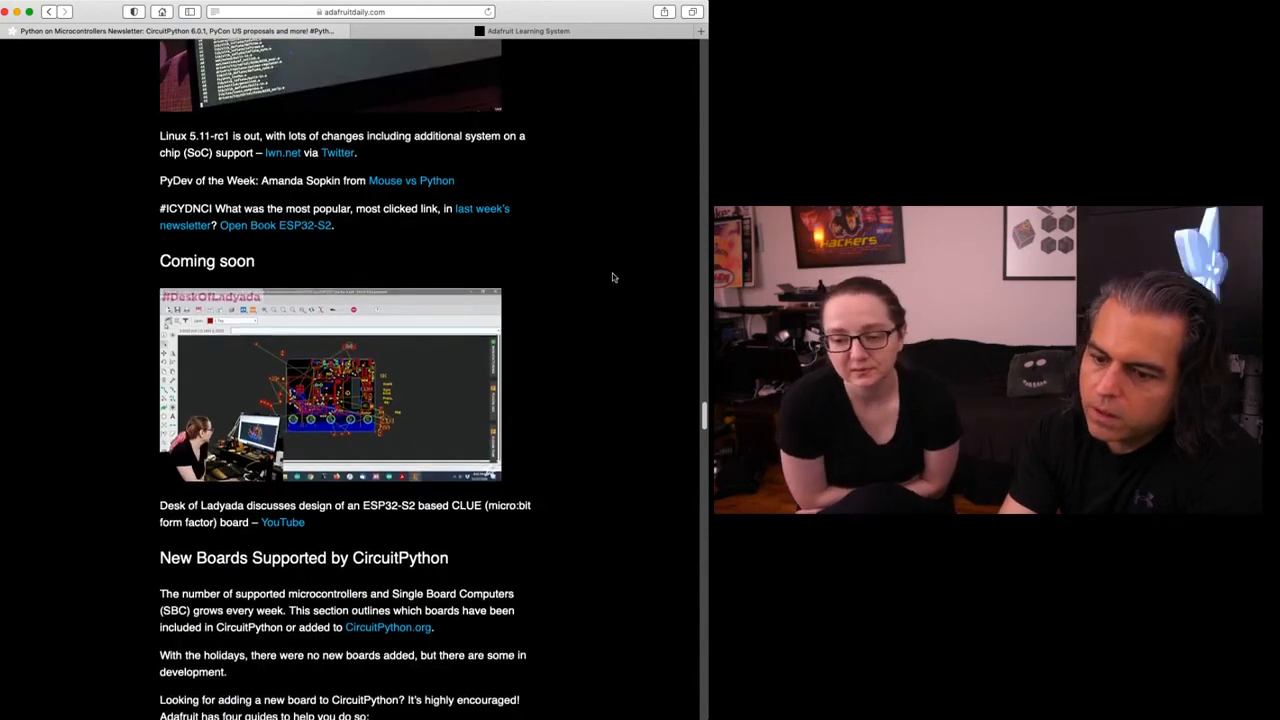
scroll("down", 3)
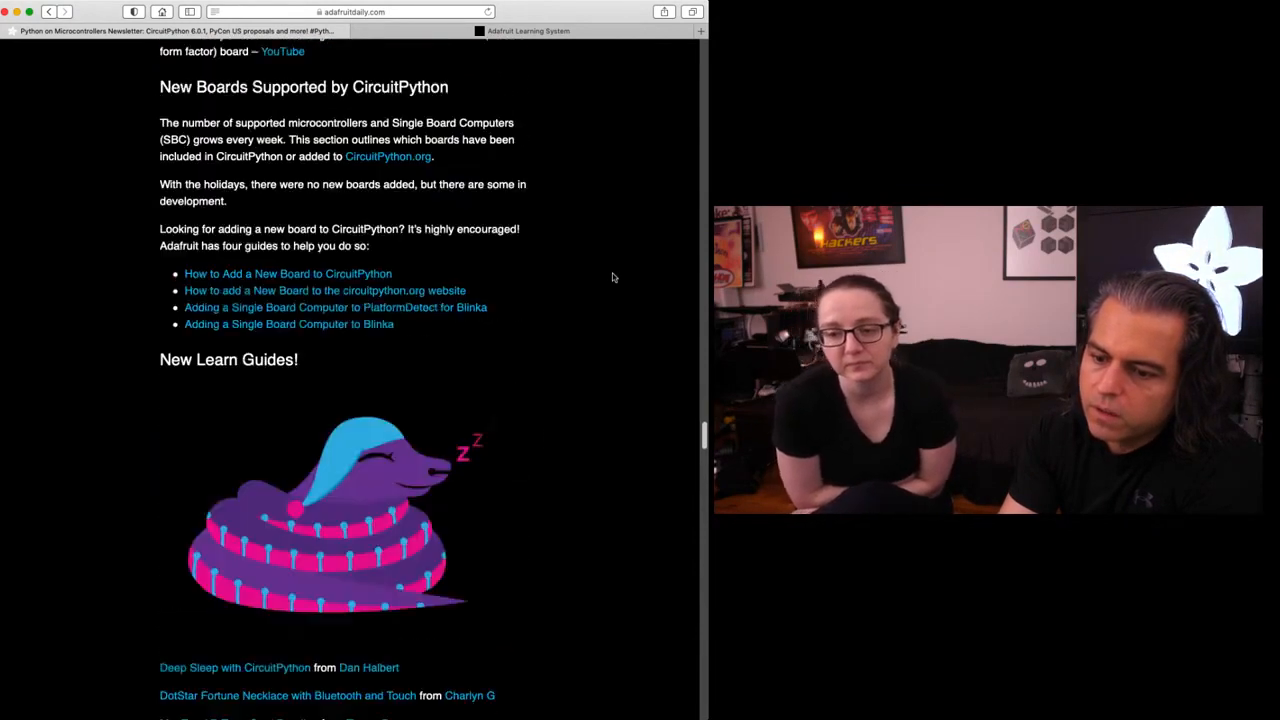
scroll("down", 3)
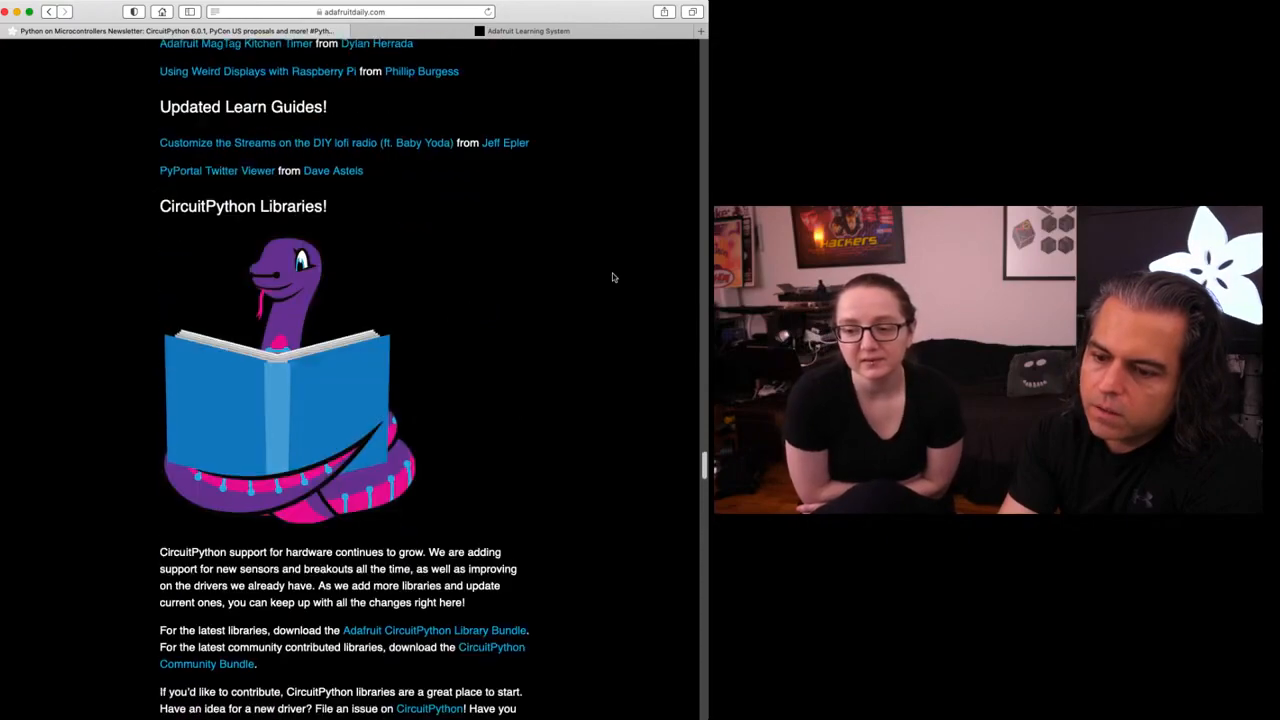
scroll("down", 3)
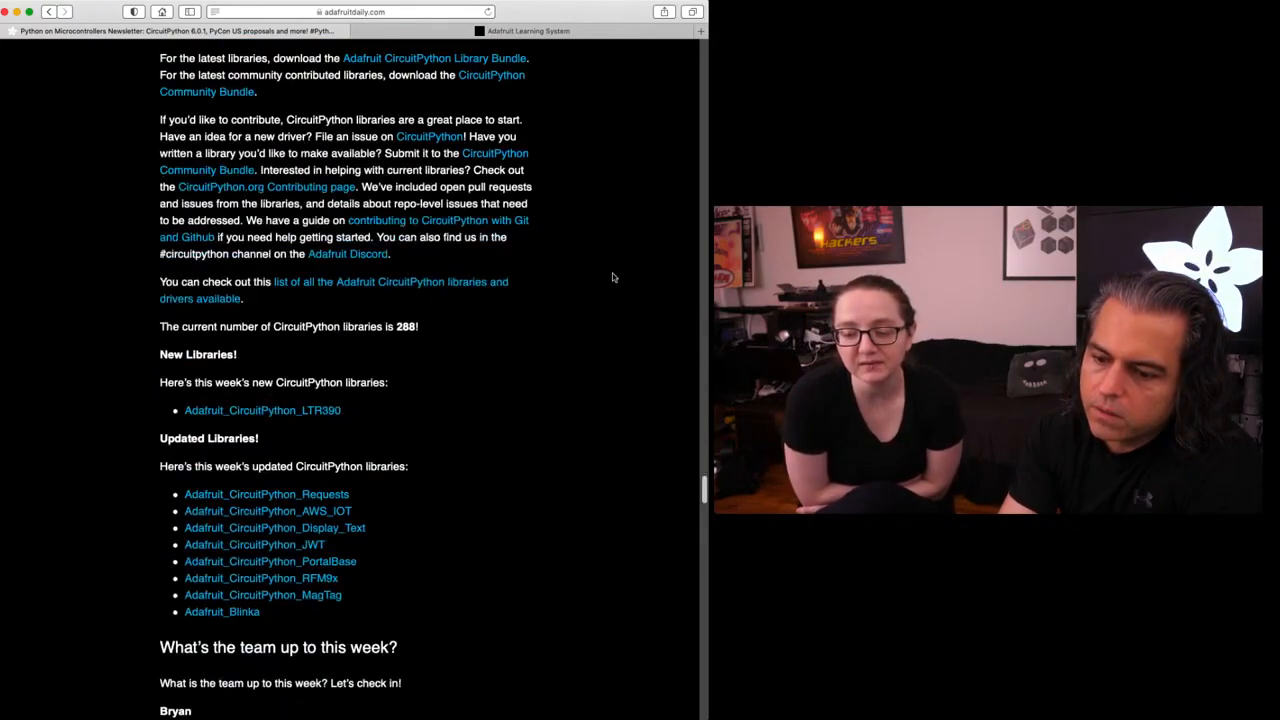
scroll("down", 3)
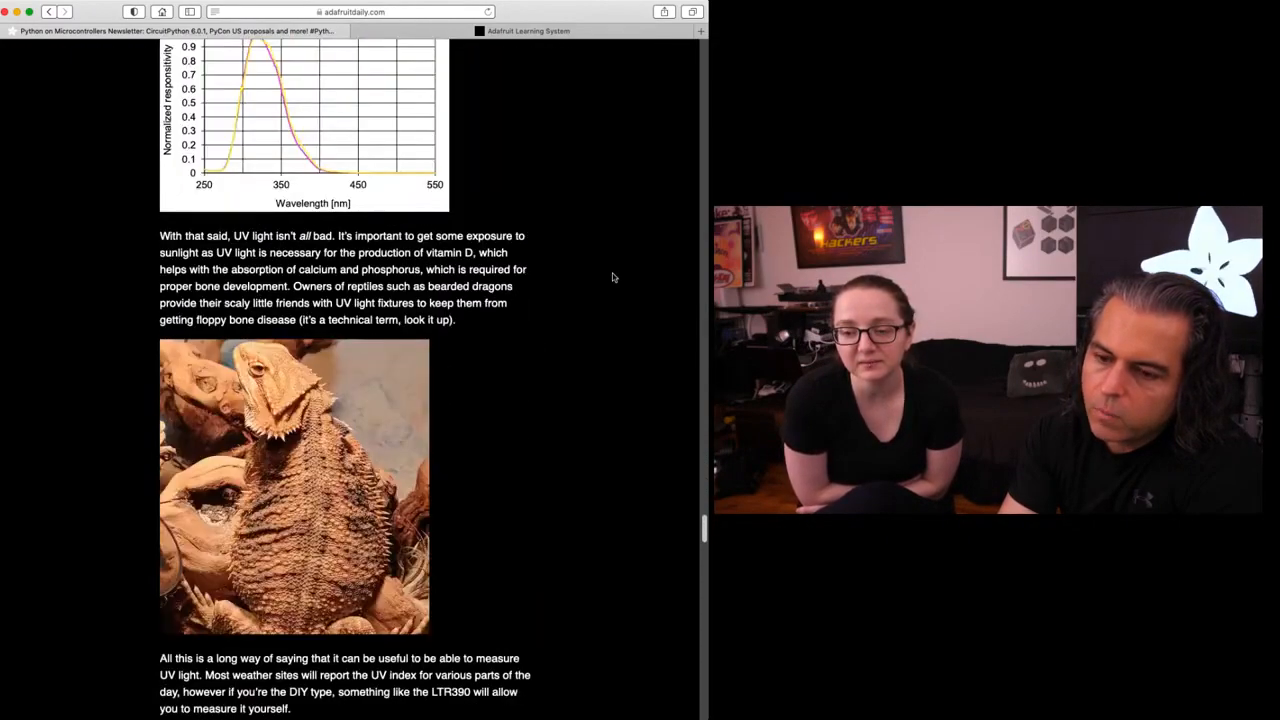
scroll("down", 3)
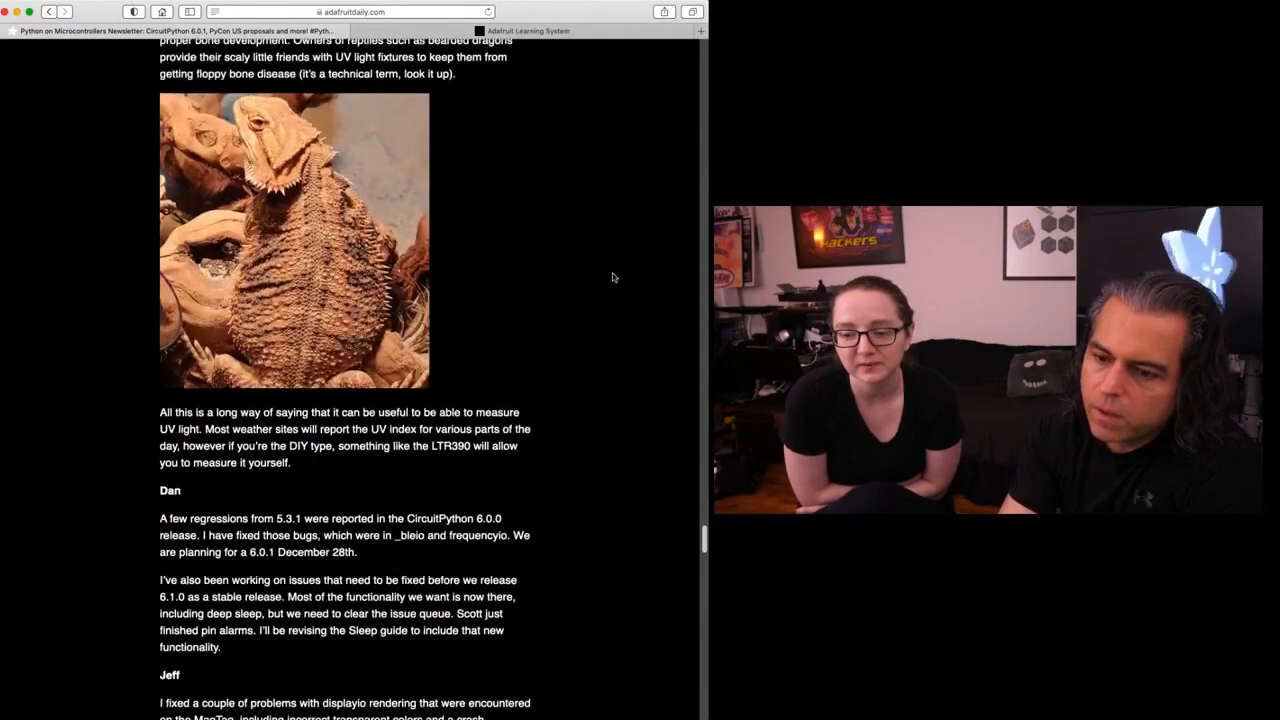
scroll("down", 3)
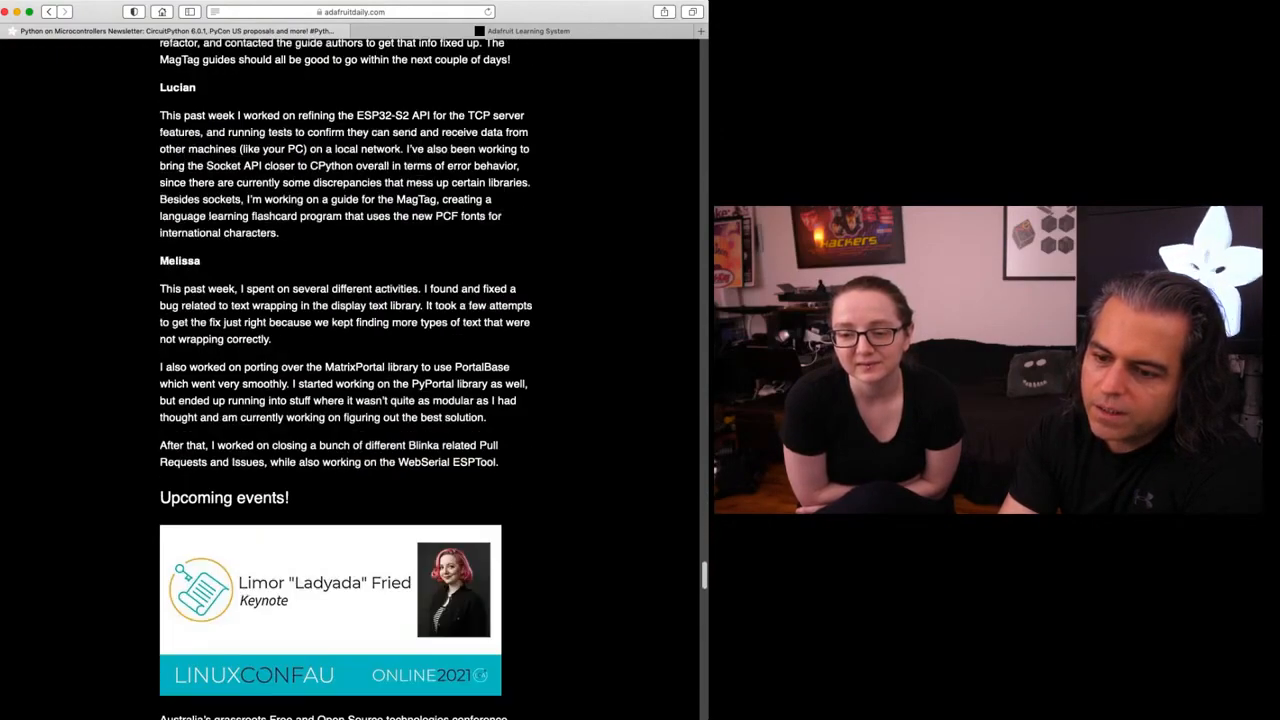
scroll("down", 3)
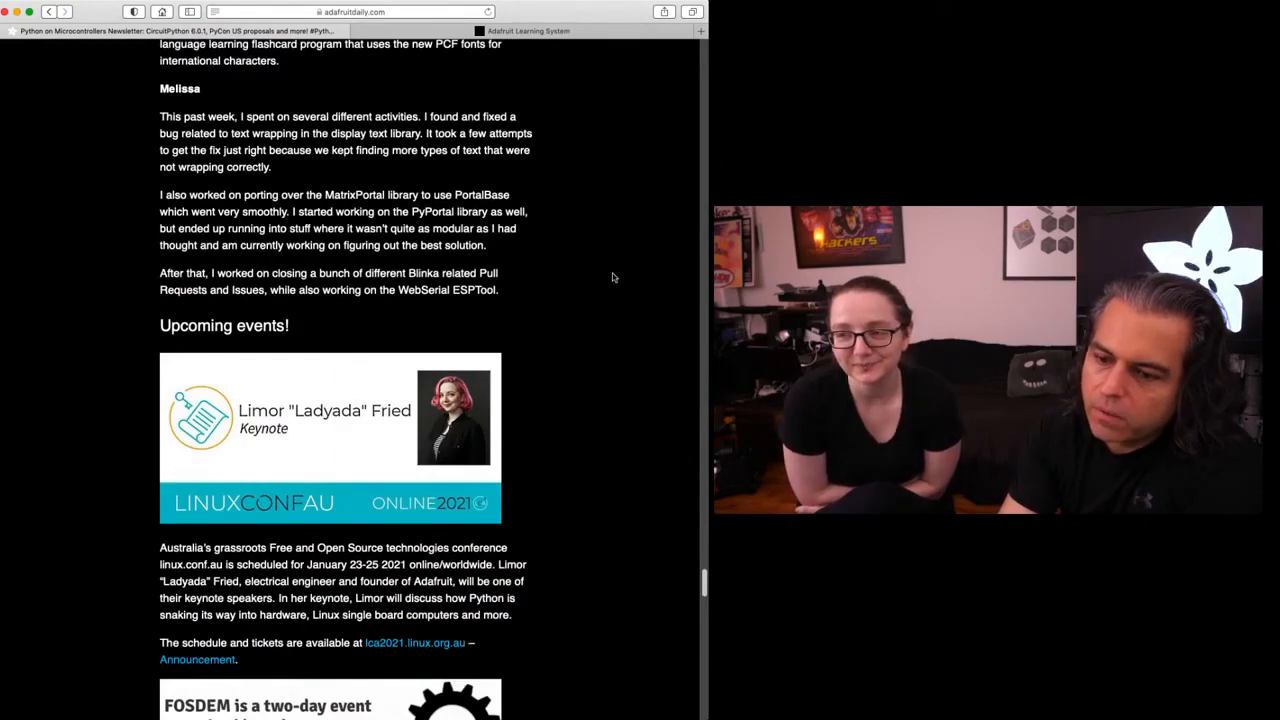
scroll("down", 3)
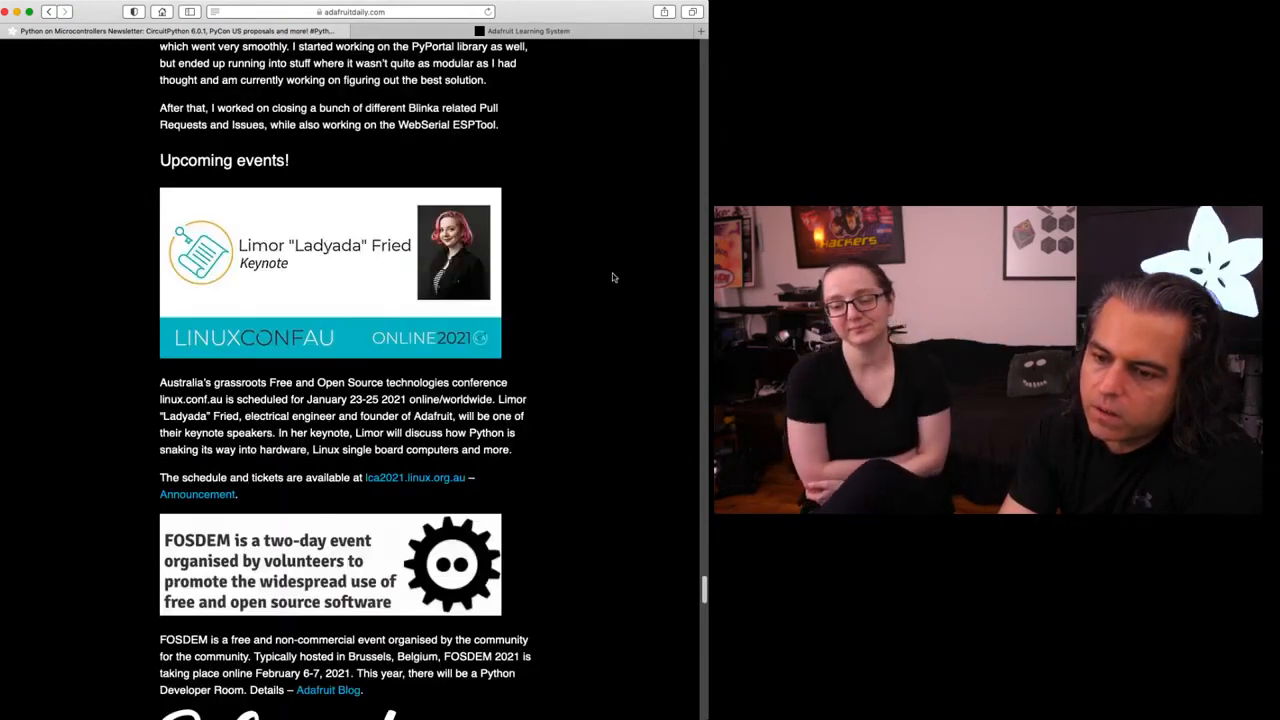
scroll("down", 3)
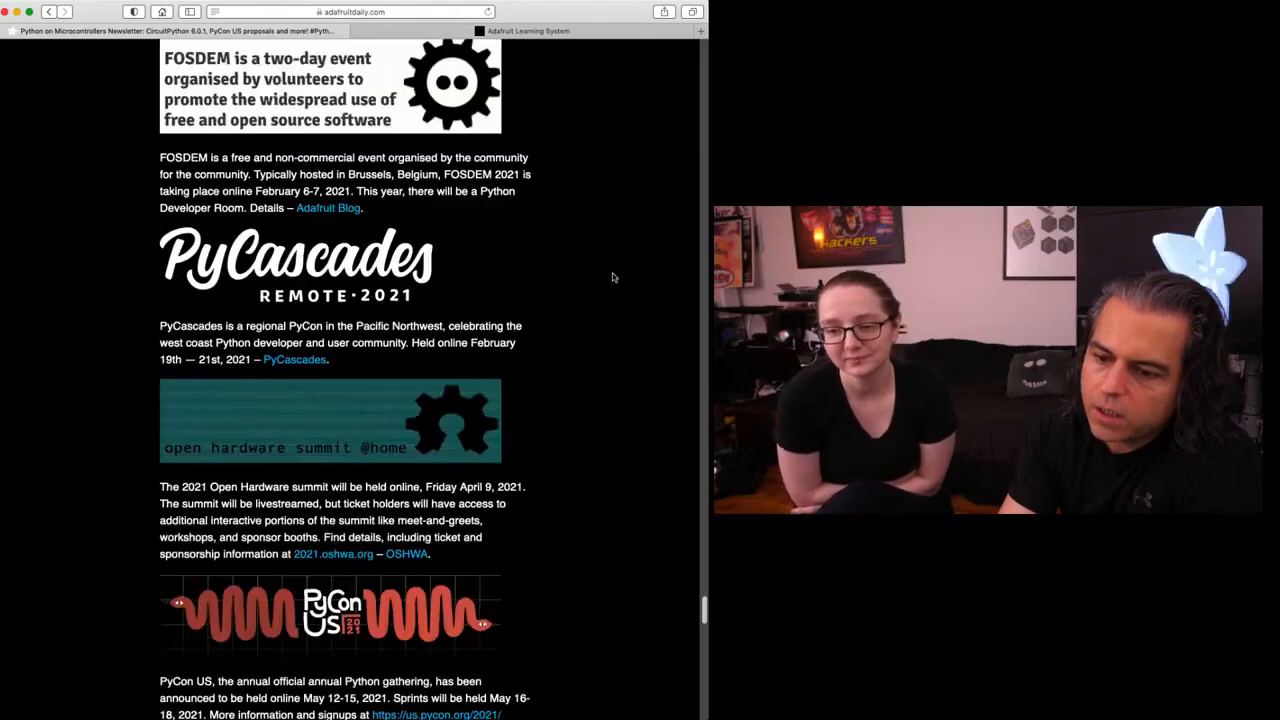
scroll("down", 3)
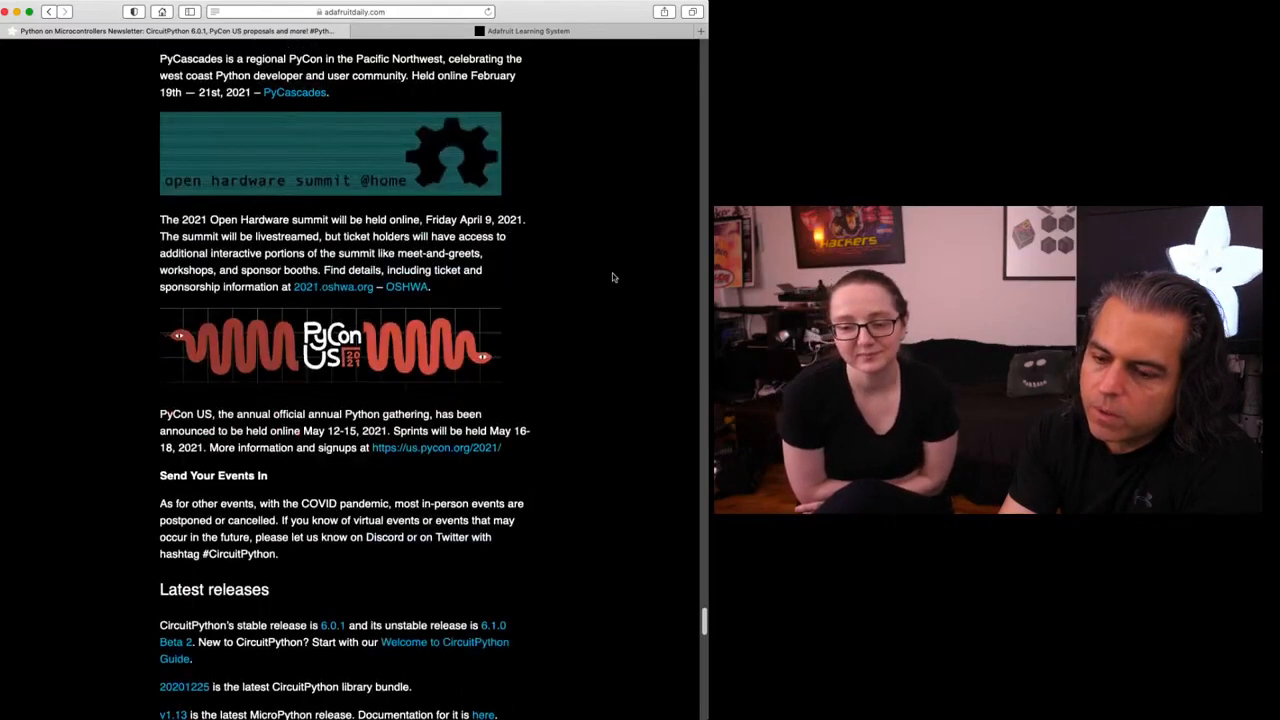
scroll("down", 3)
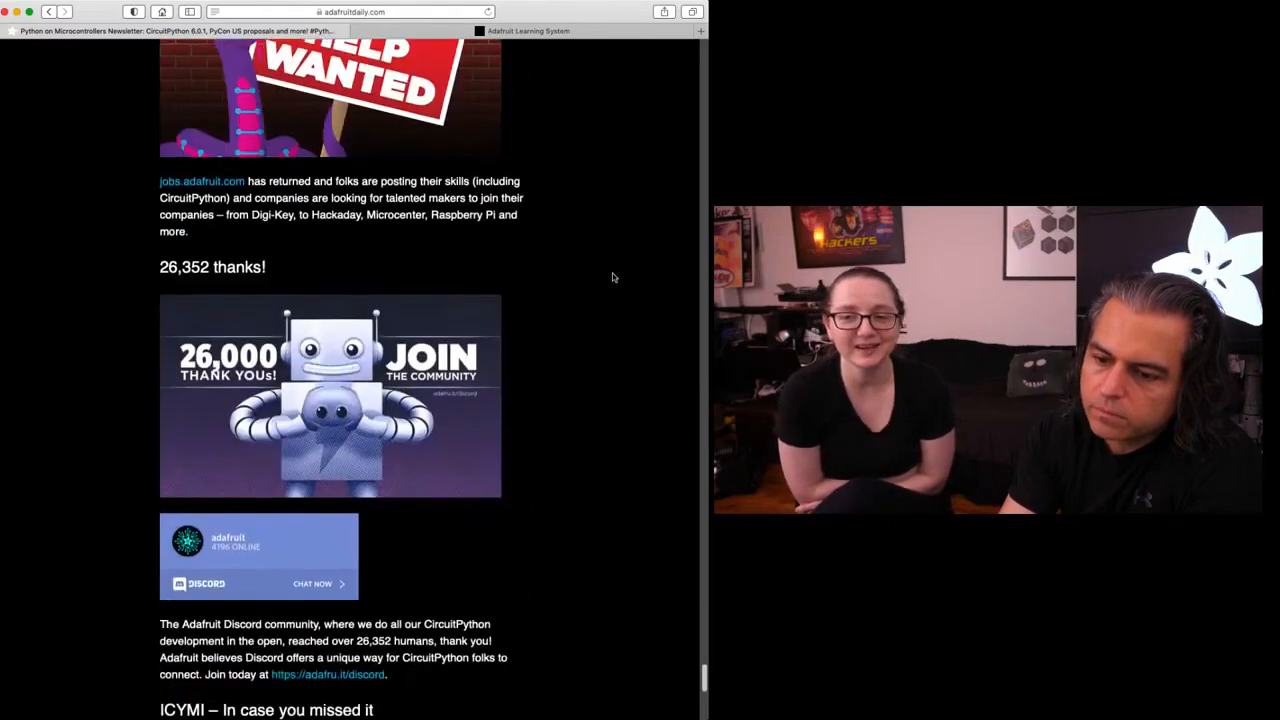
scroll("down", 3)
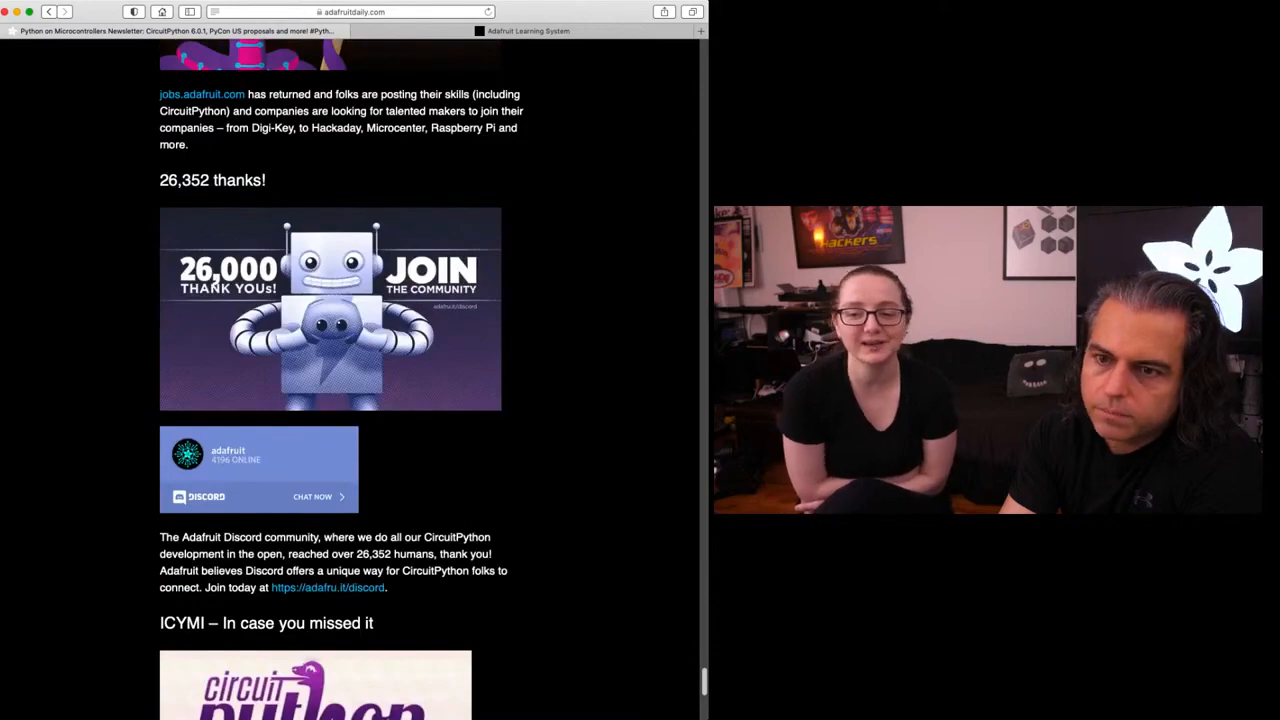
scroll("down", 3)
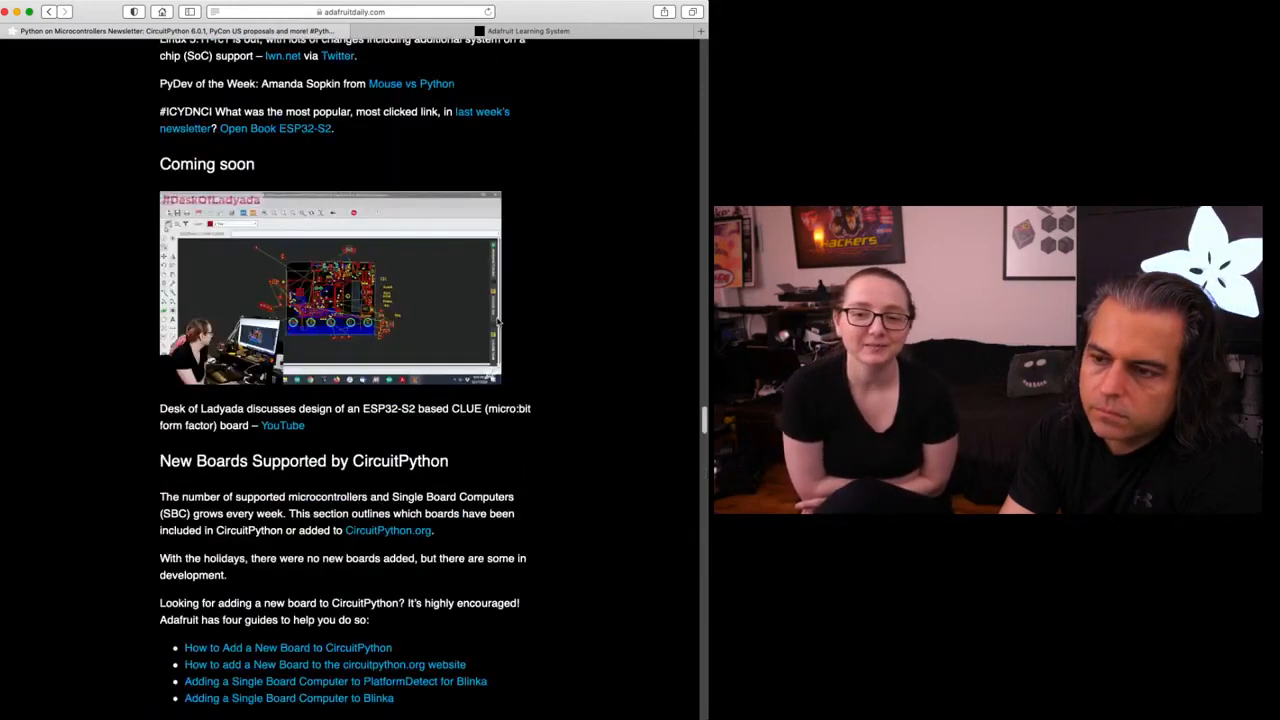
scroll("up", 3)
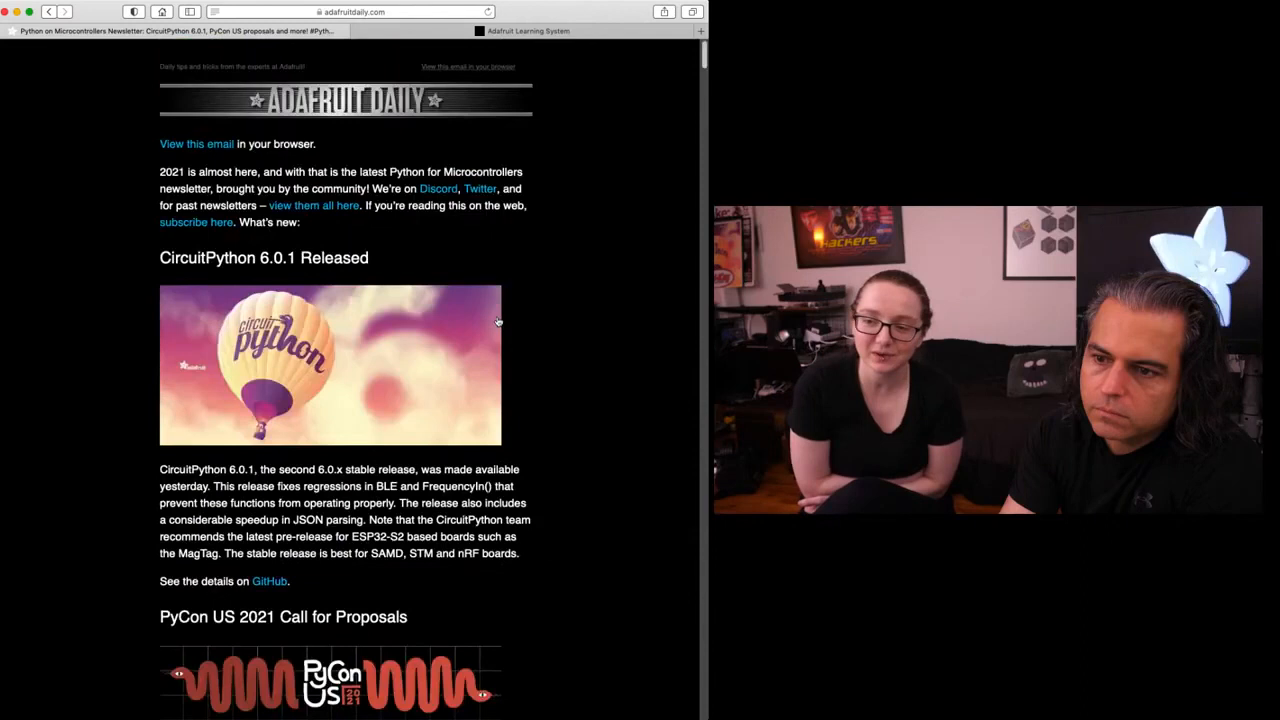